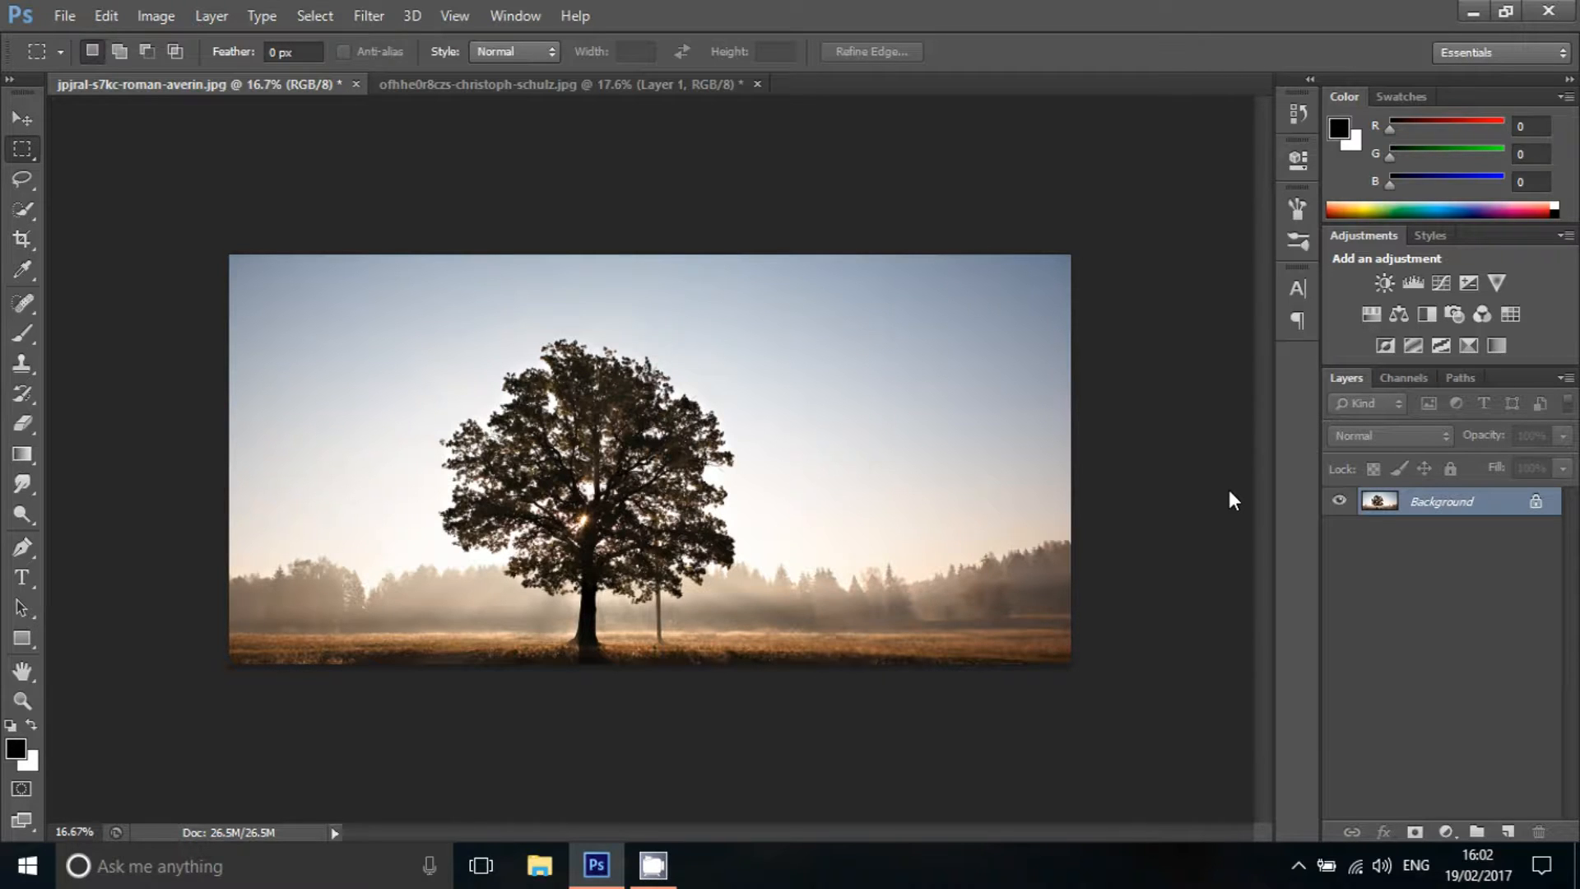
- Set Canvas Size height to 150 cm anchored top-centre so space is added below the photo
click(157, 14)
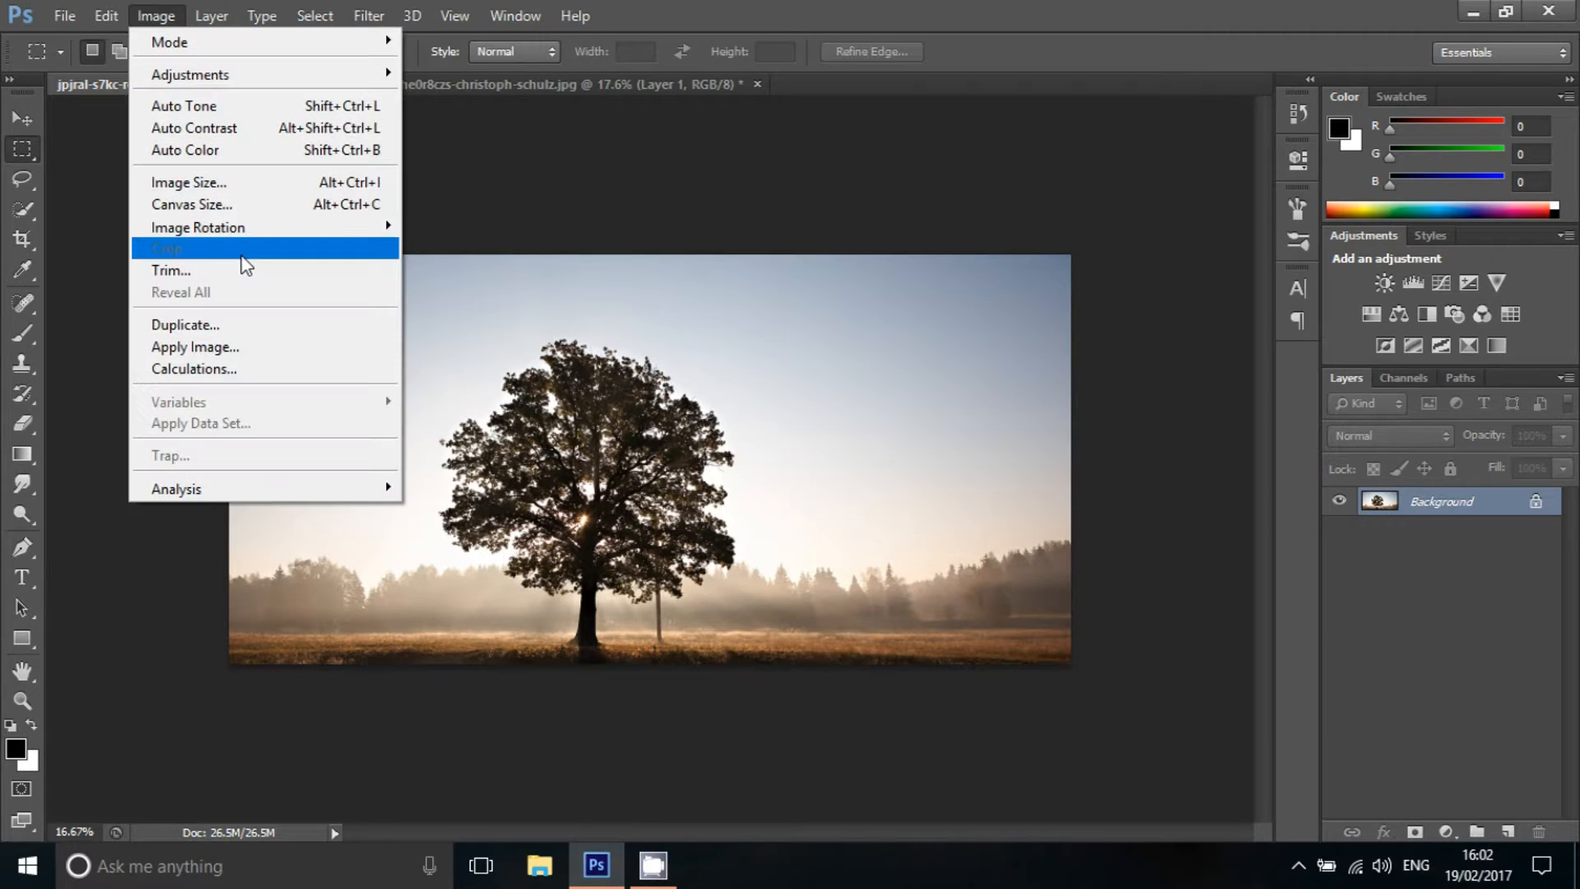
click(191, 204)
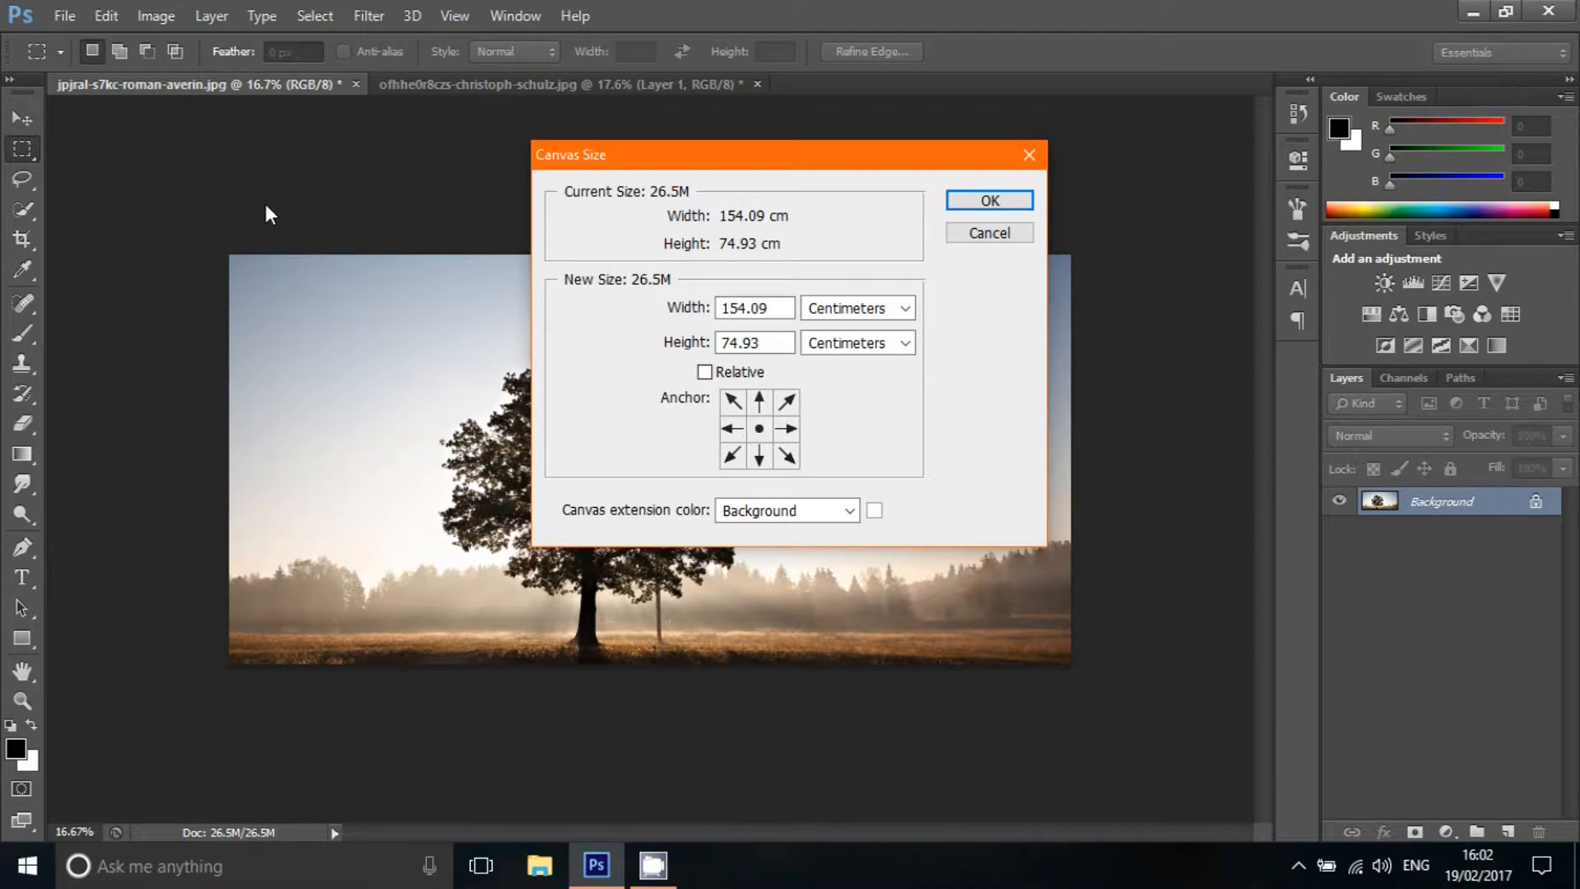
click(754, 342)
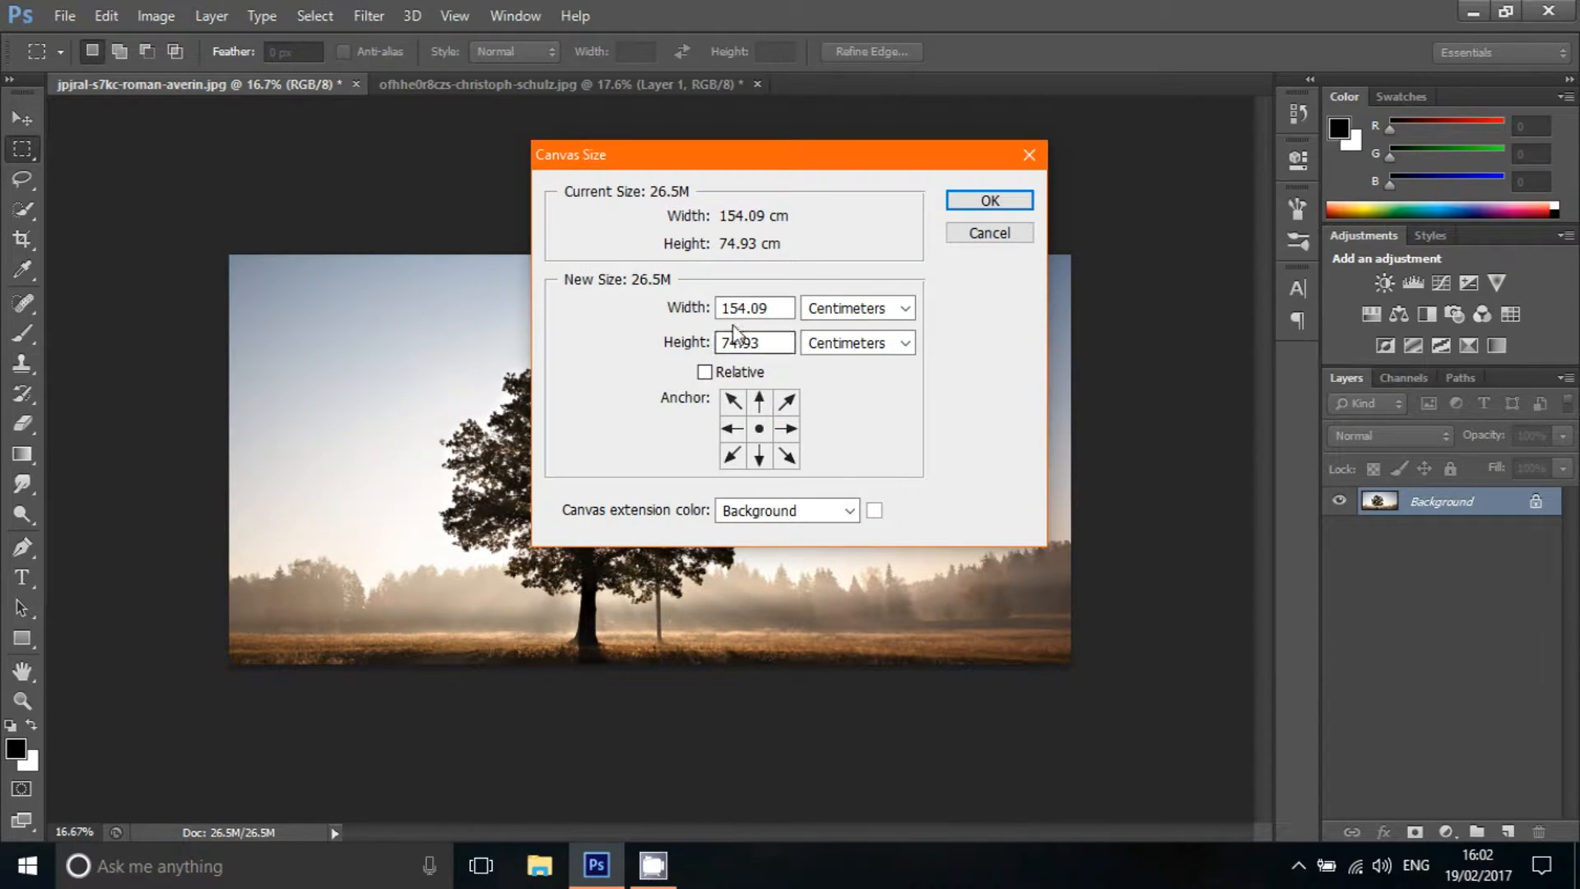
triple_click(754, 342)
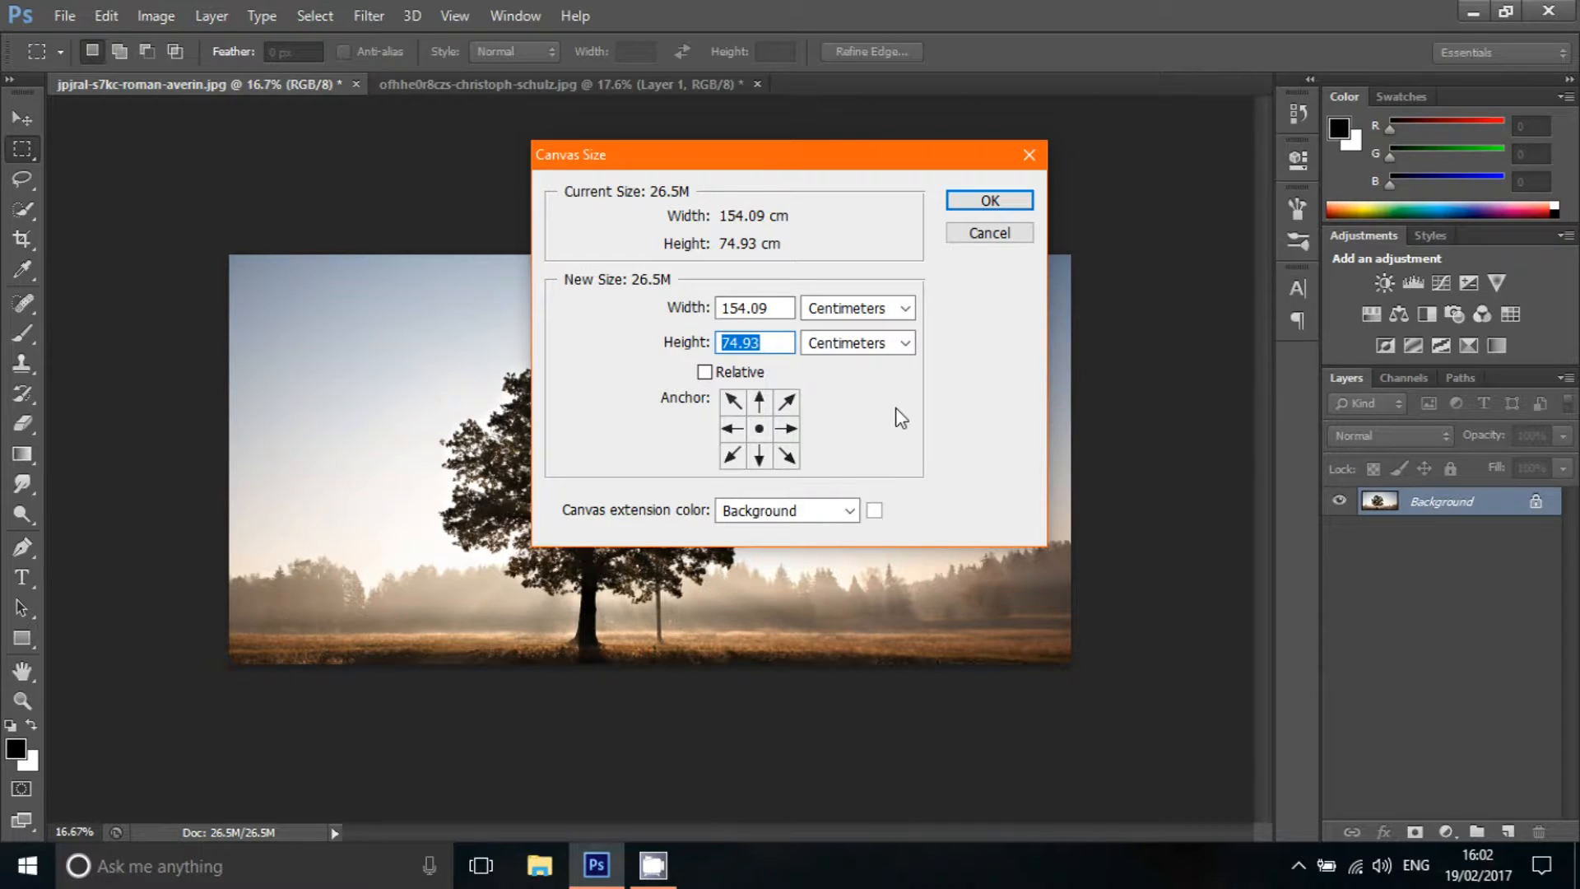
text(15)
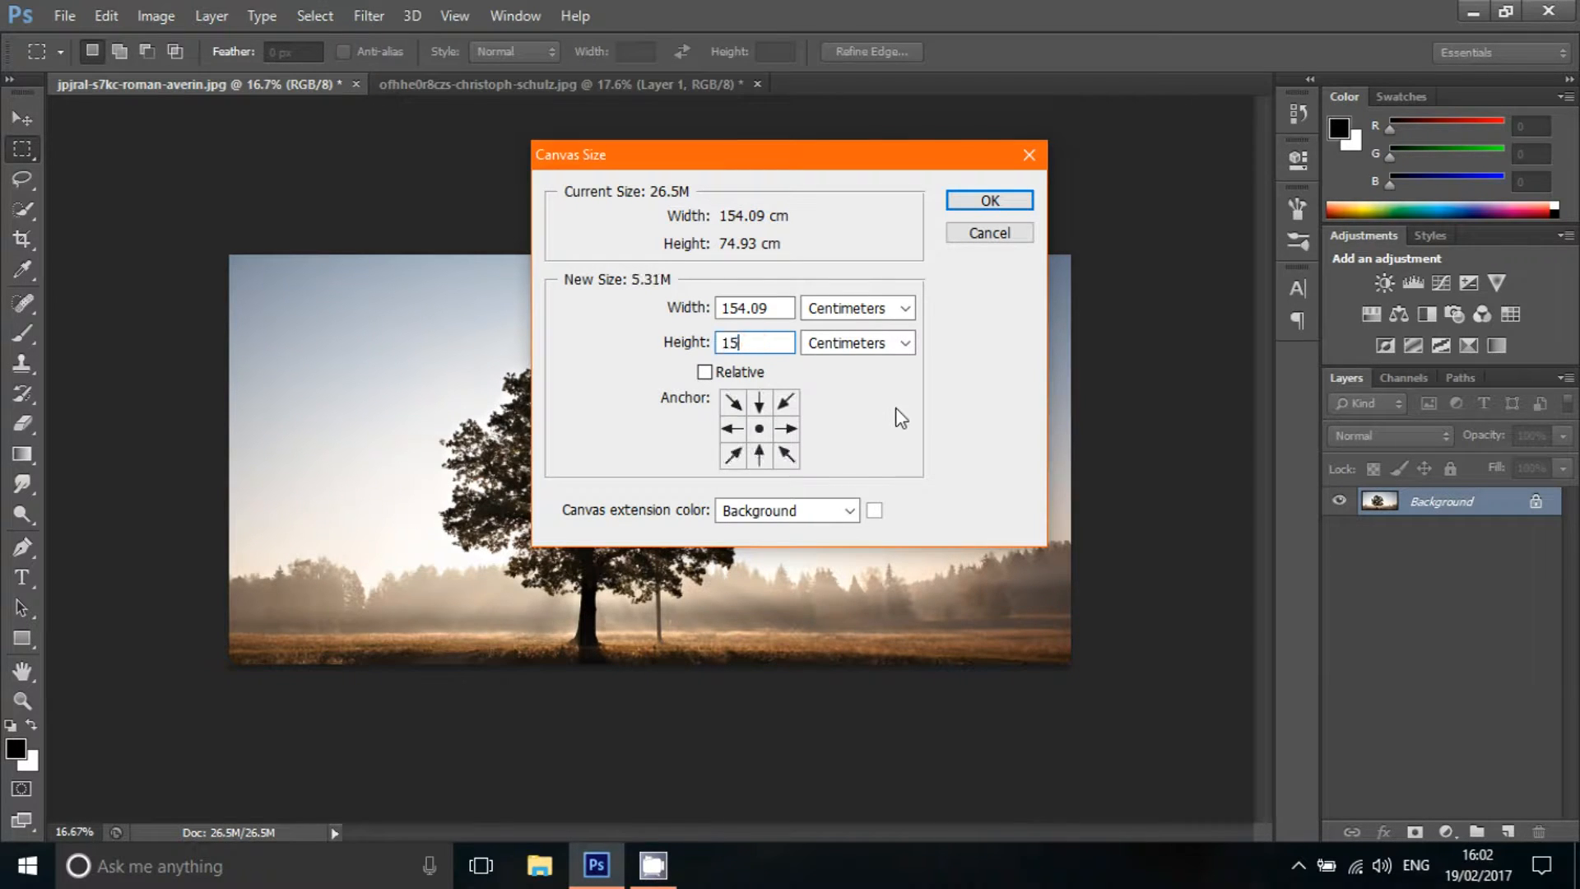
text(0)
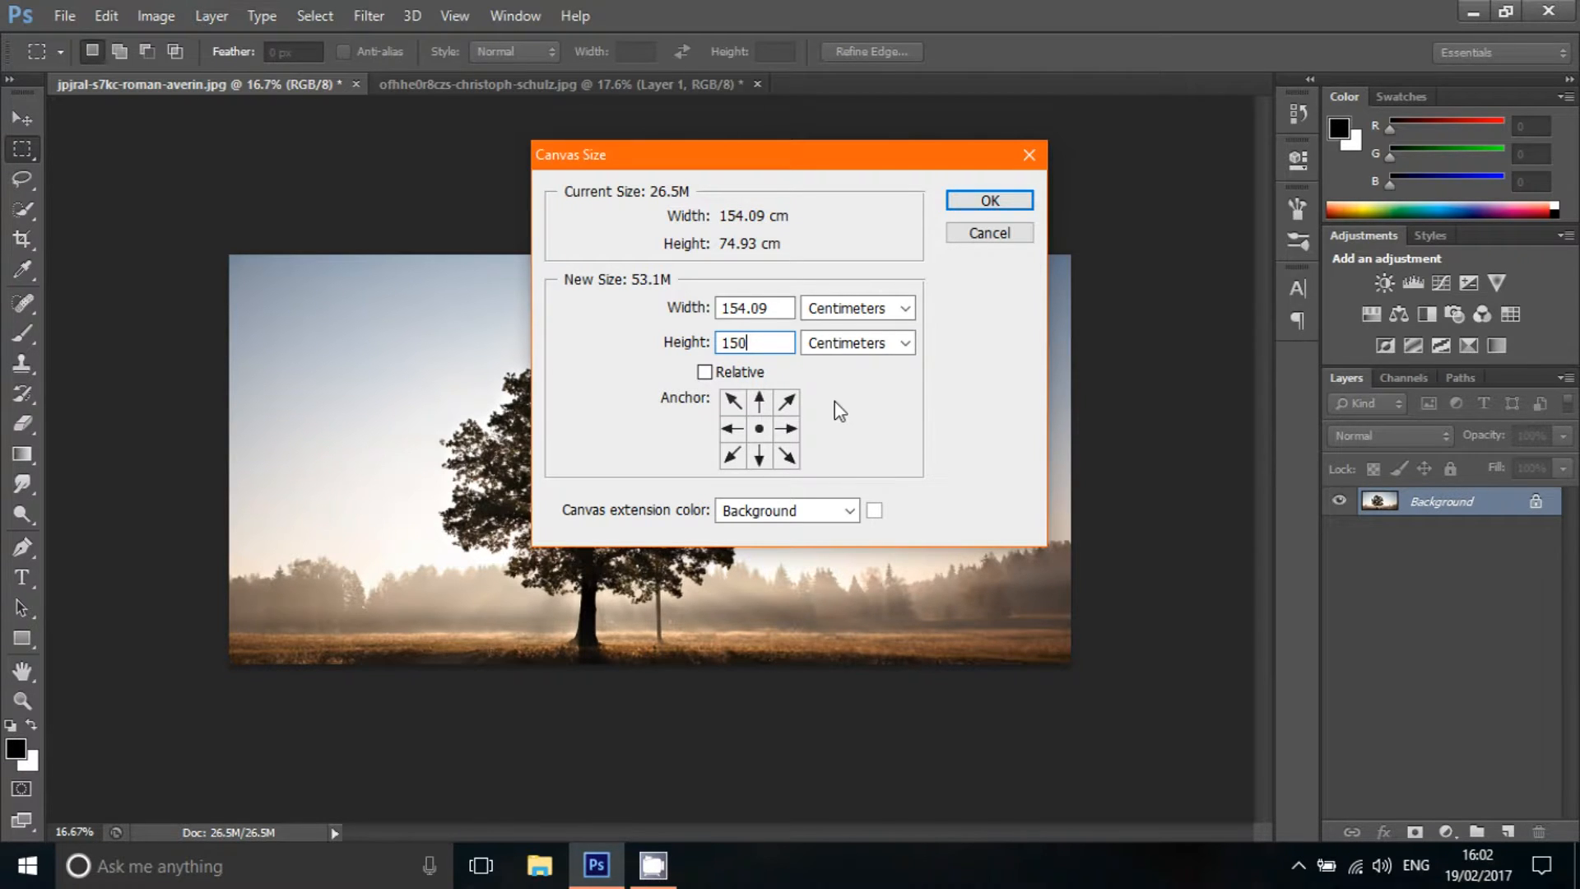
mouse_move(761, 406)
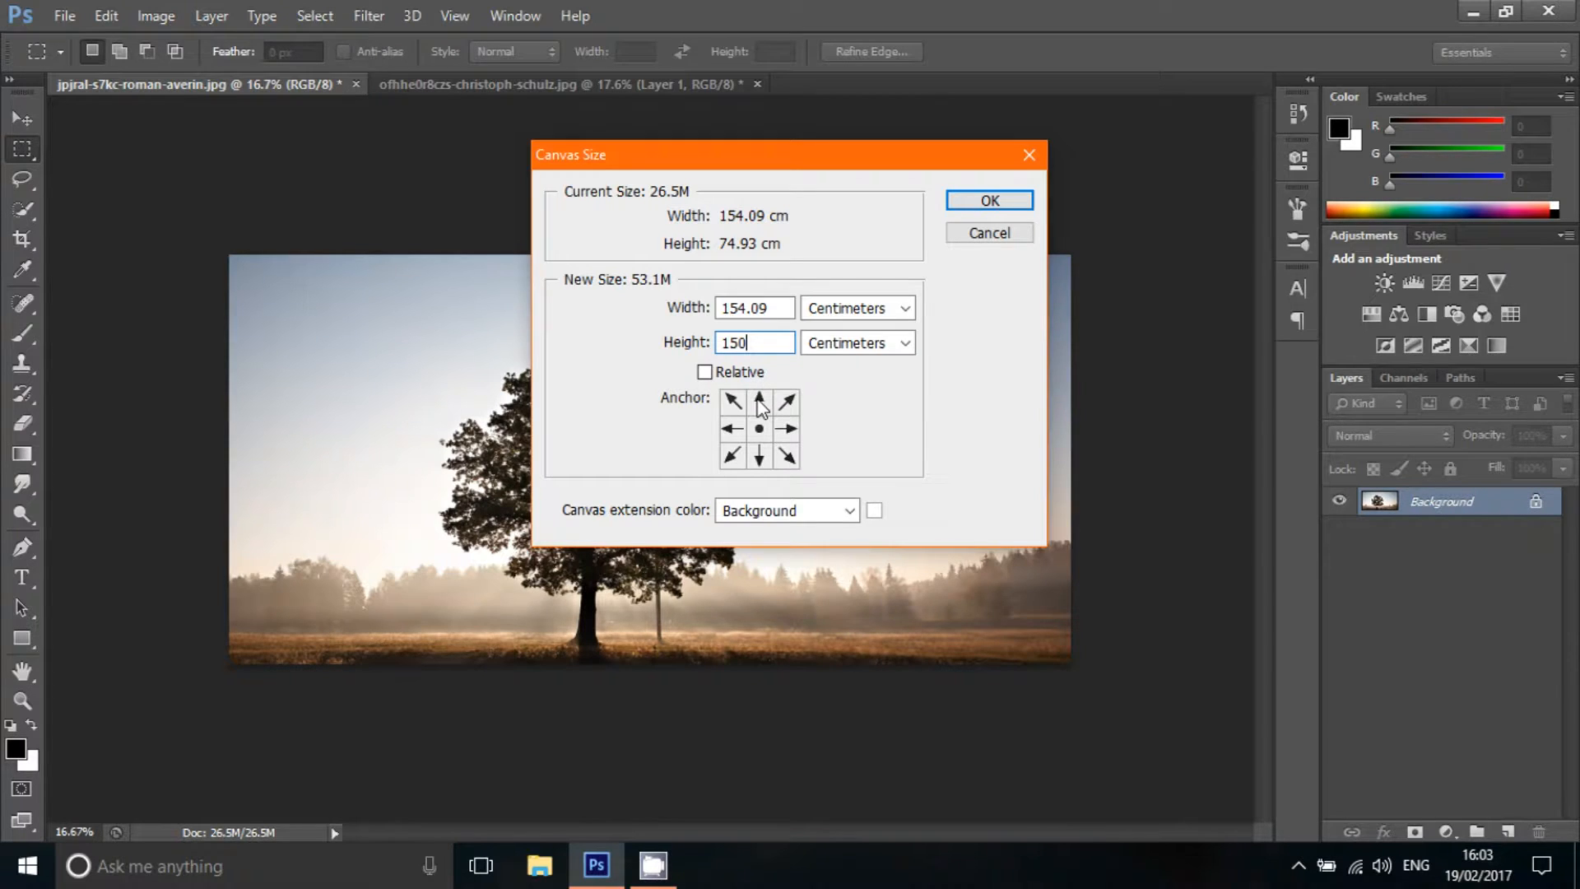
click(759, 400)
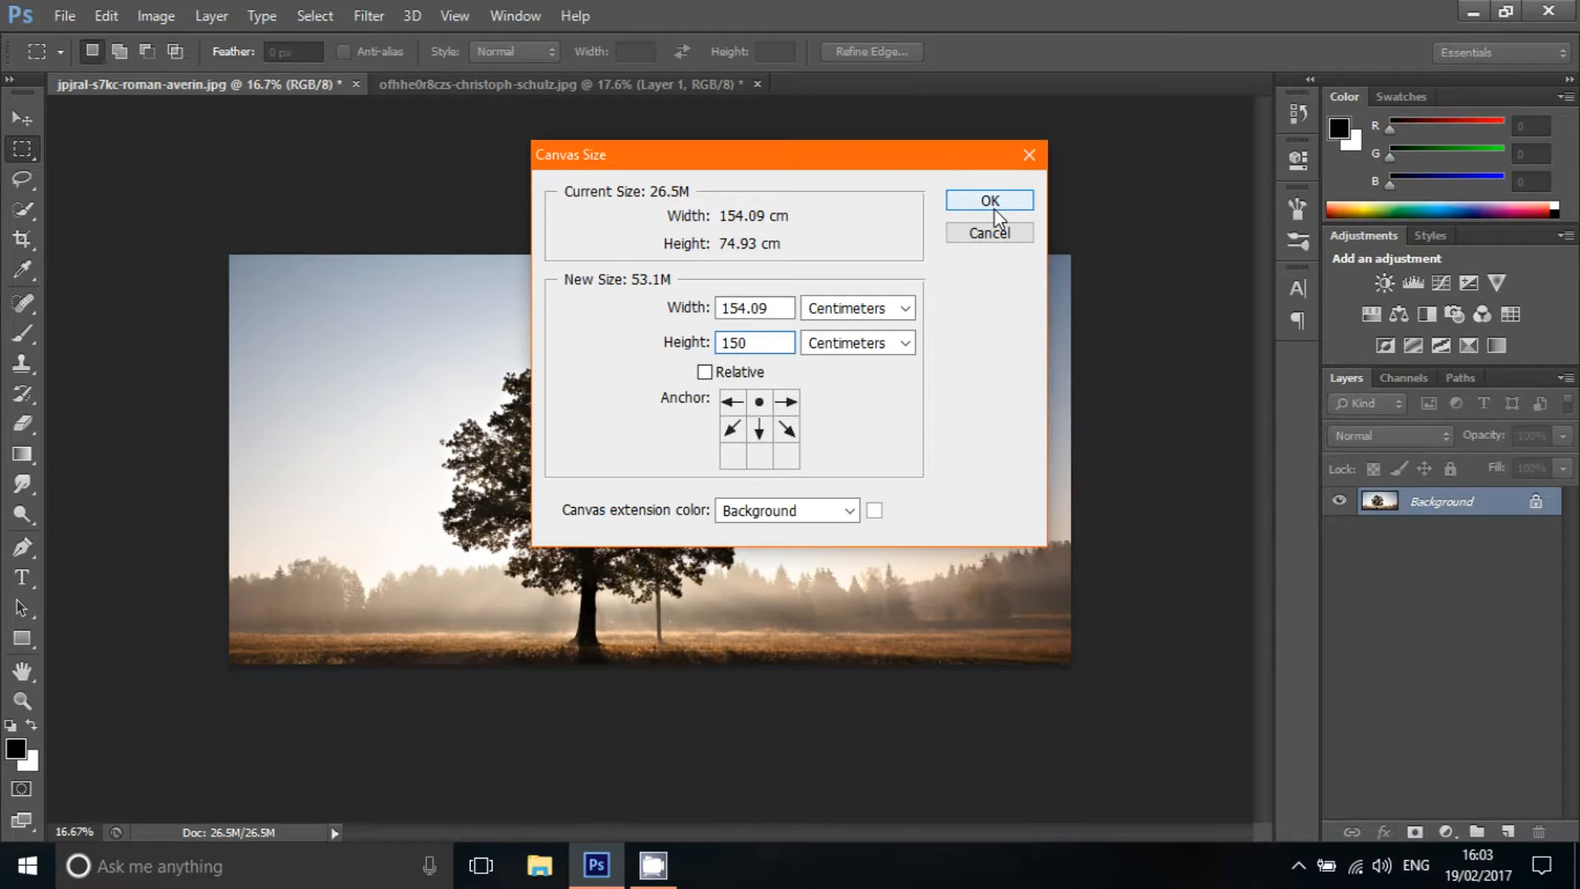
click(989, 199)
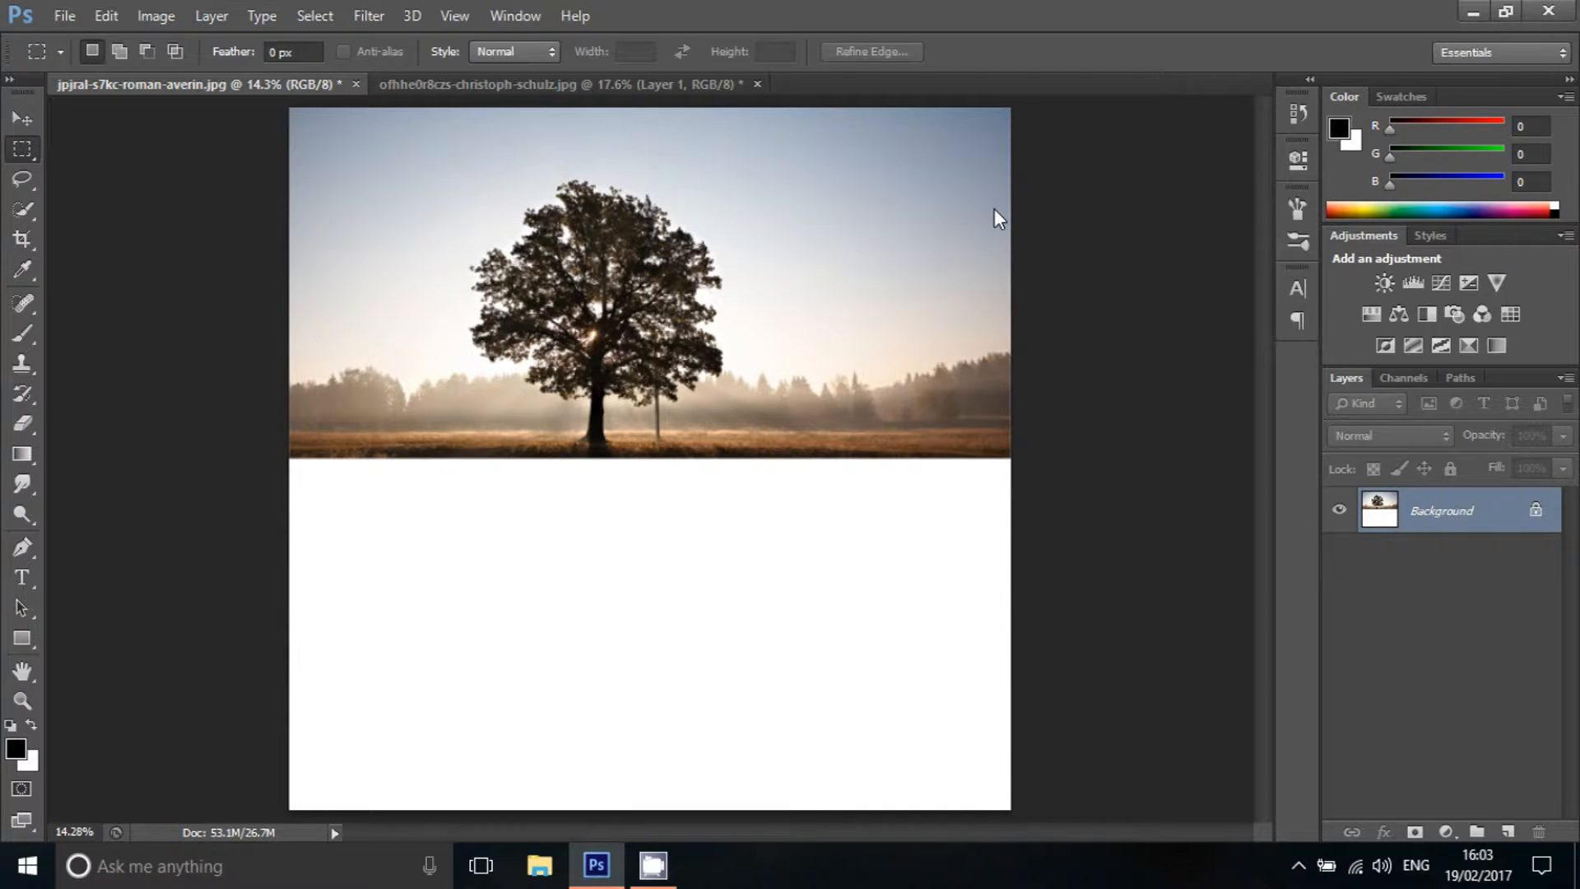
mouse_move(46, 138)
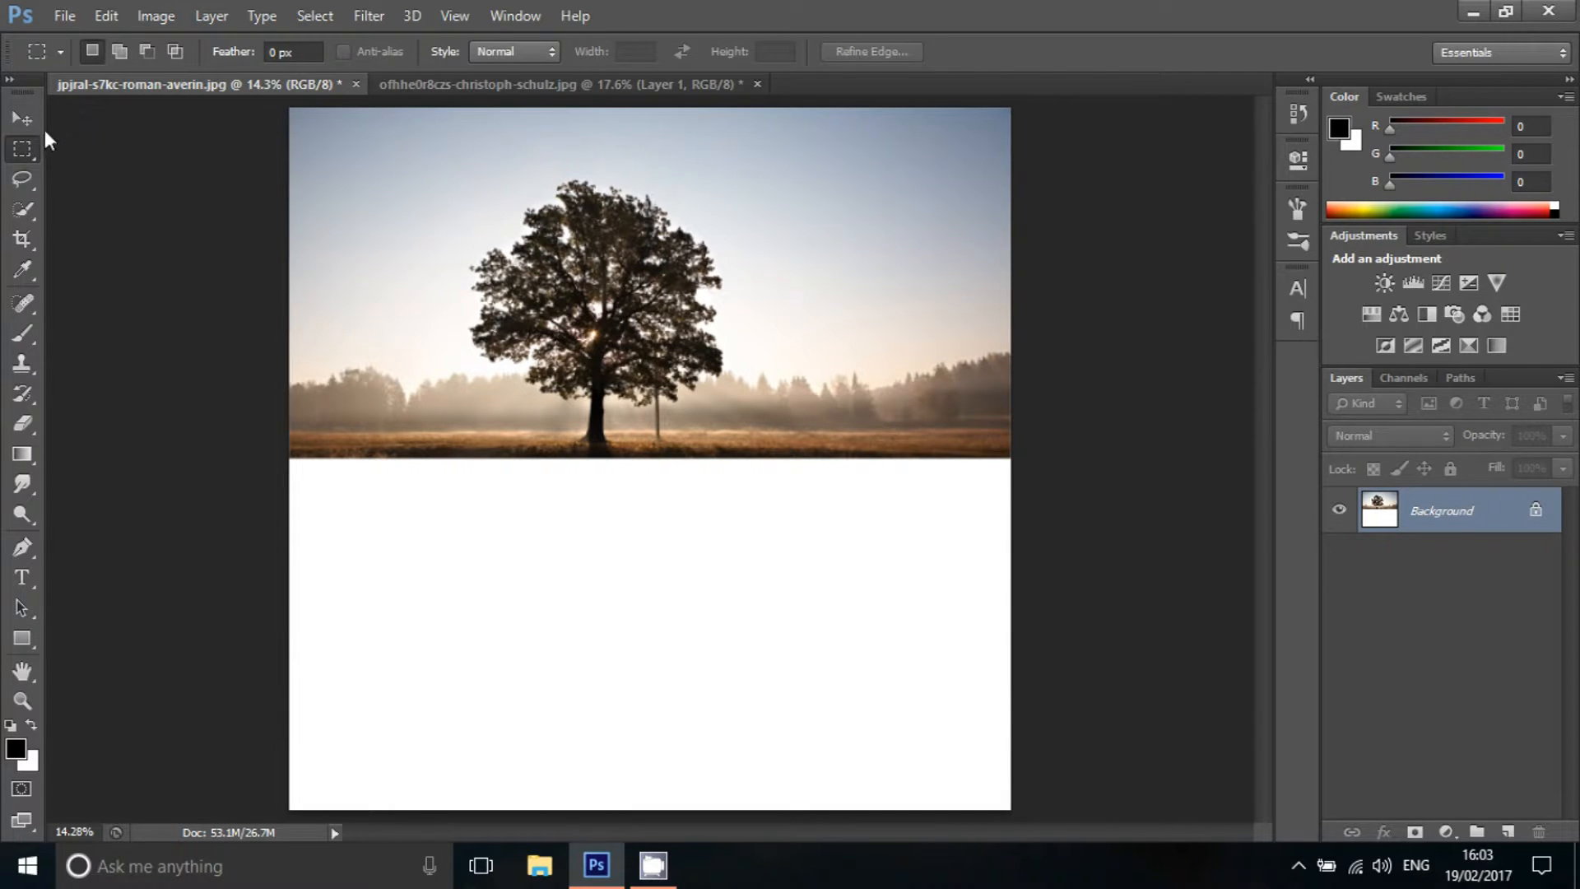
- Copy the selected tree photo to a new layer via Layer Via Copy and make it active
right_click(22, 148)
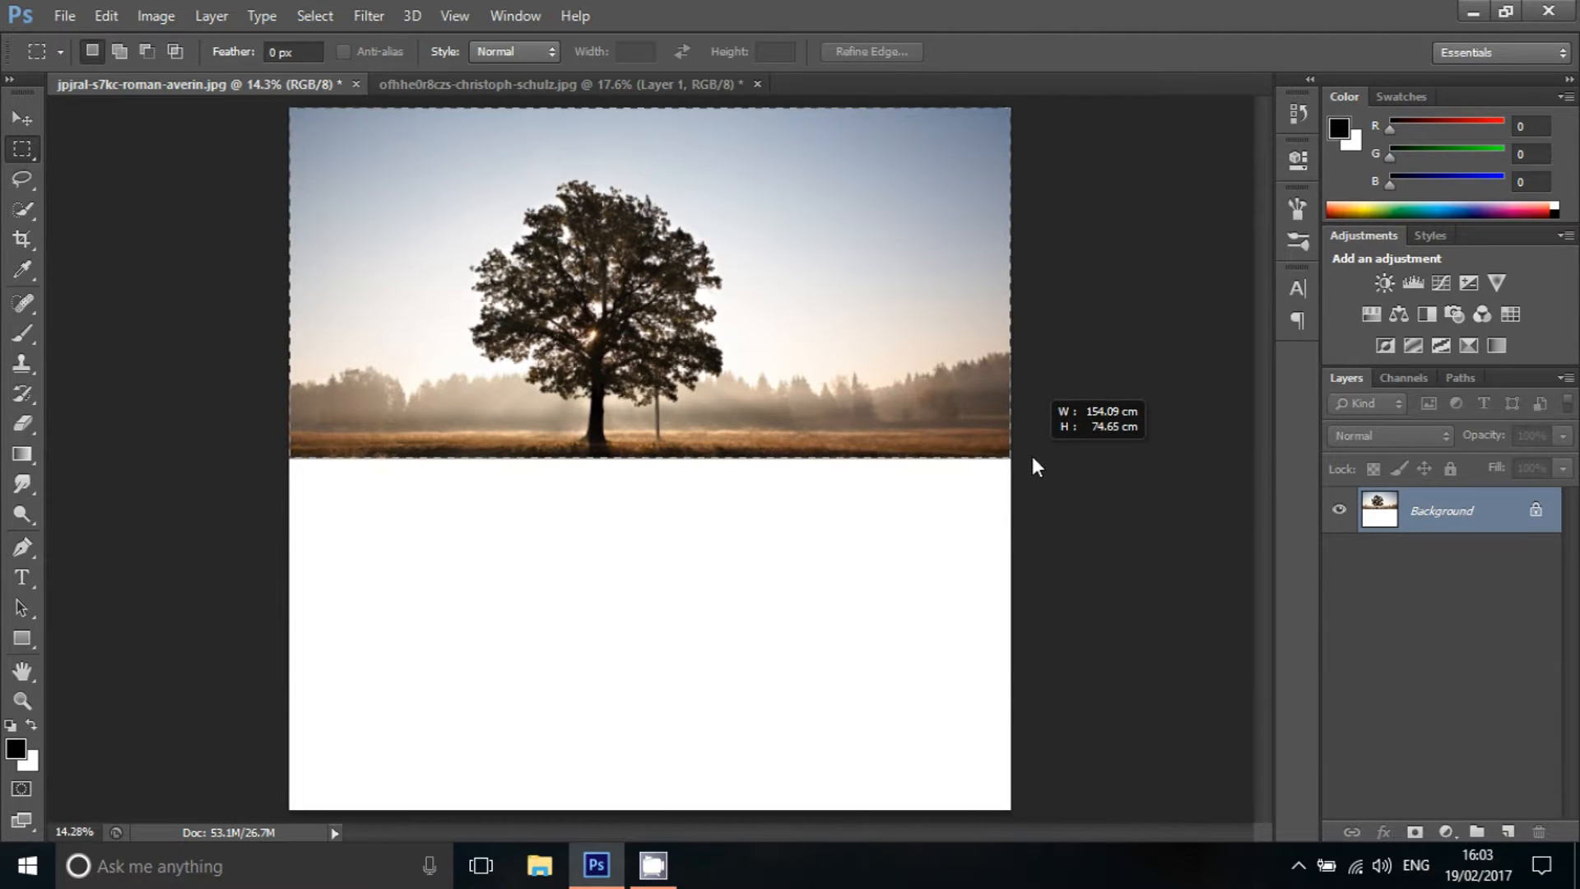
right_click(789, 385)
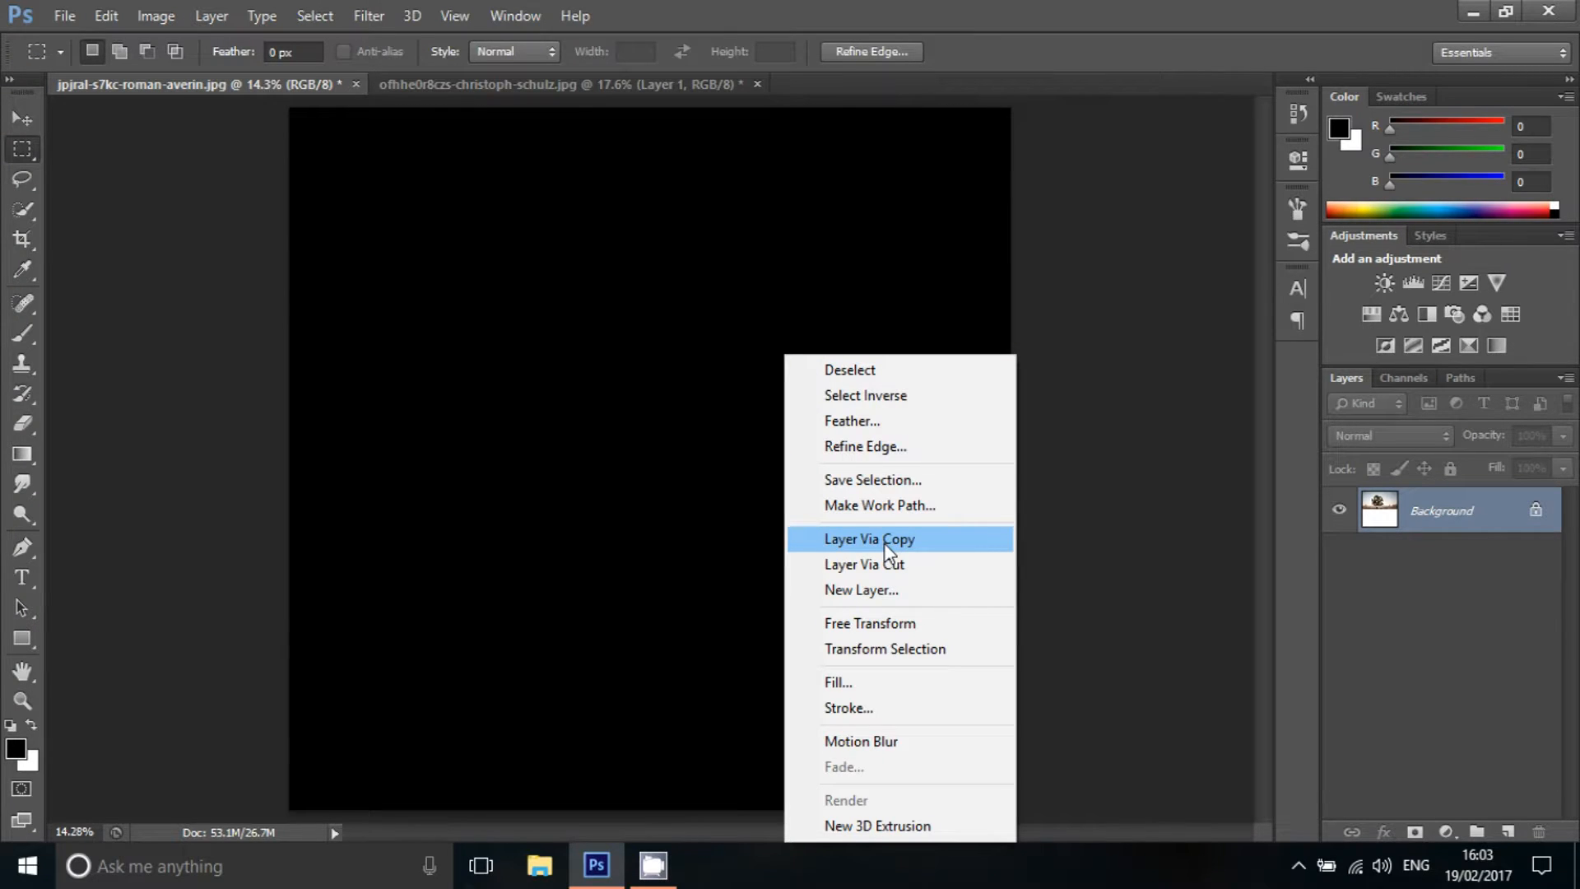
click(869, 538)
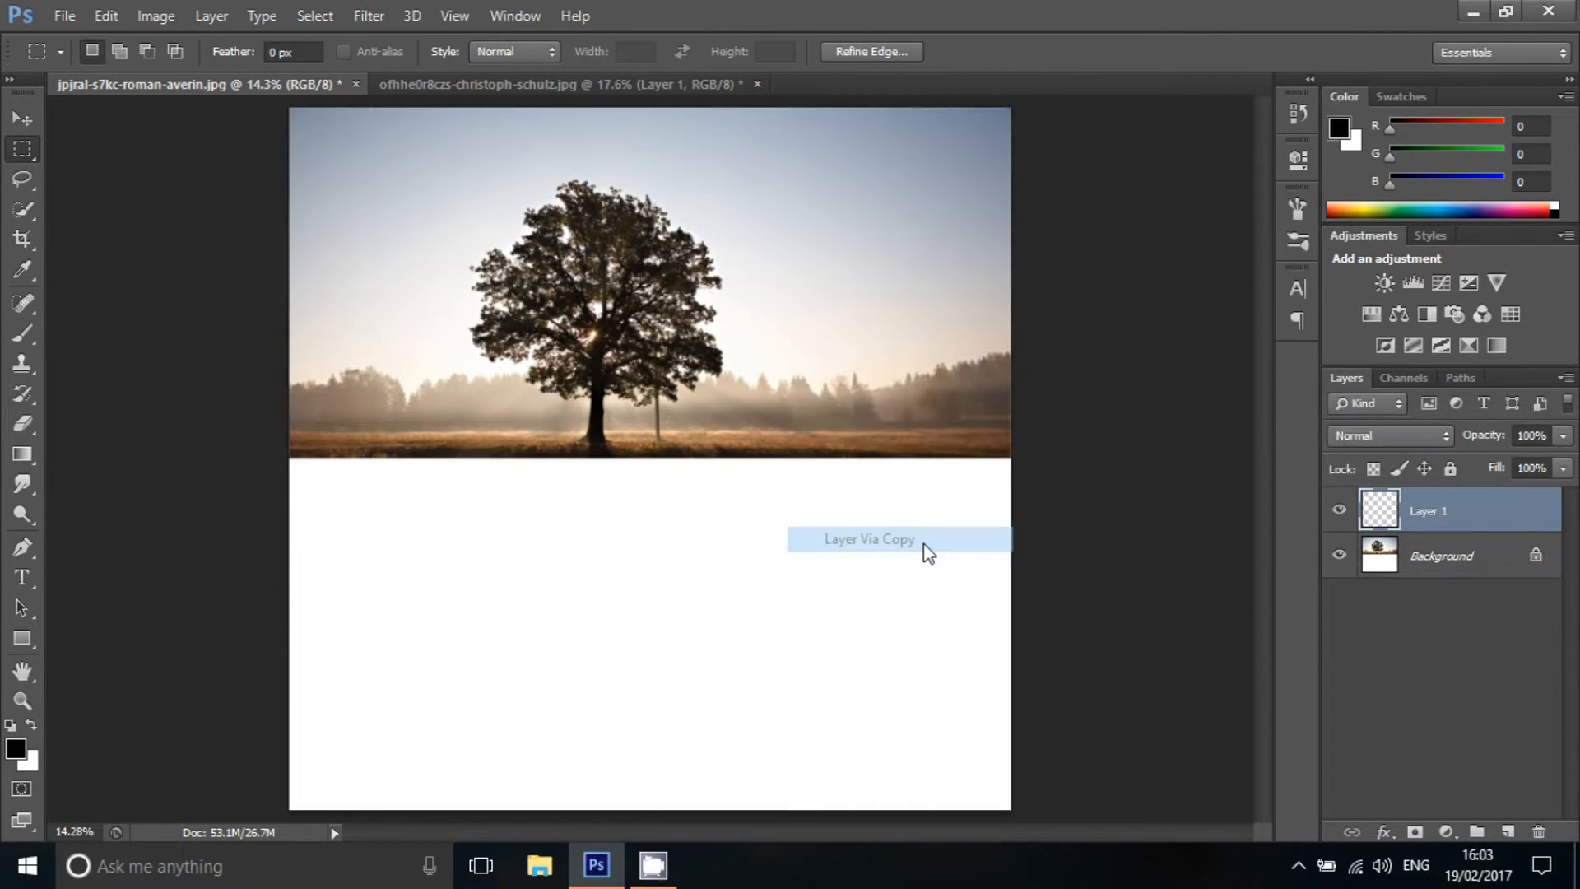
click(869, 540)
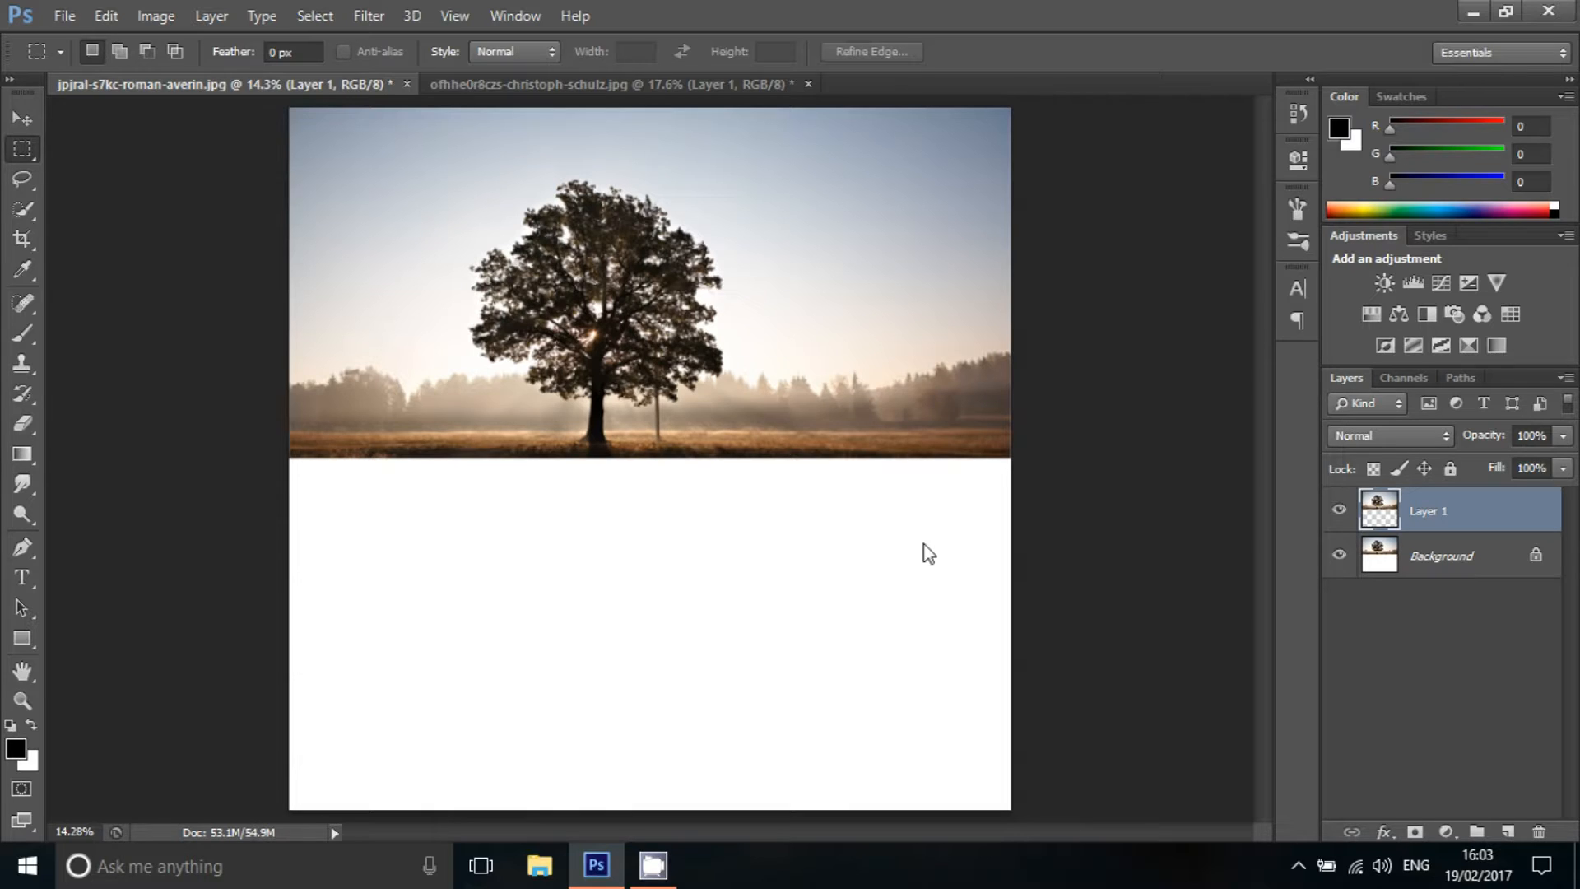
mouse_move(1345, 519)
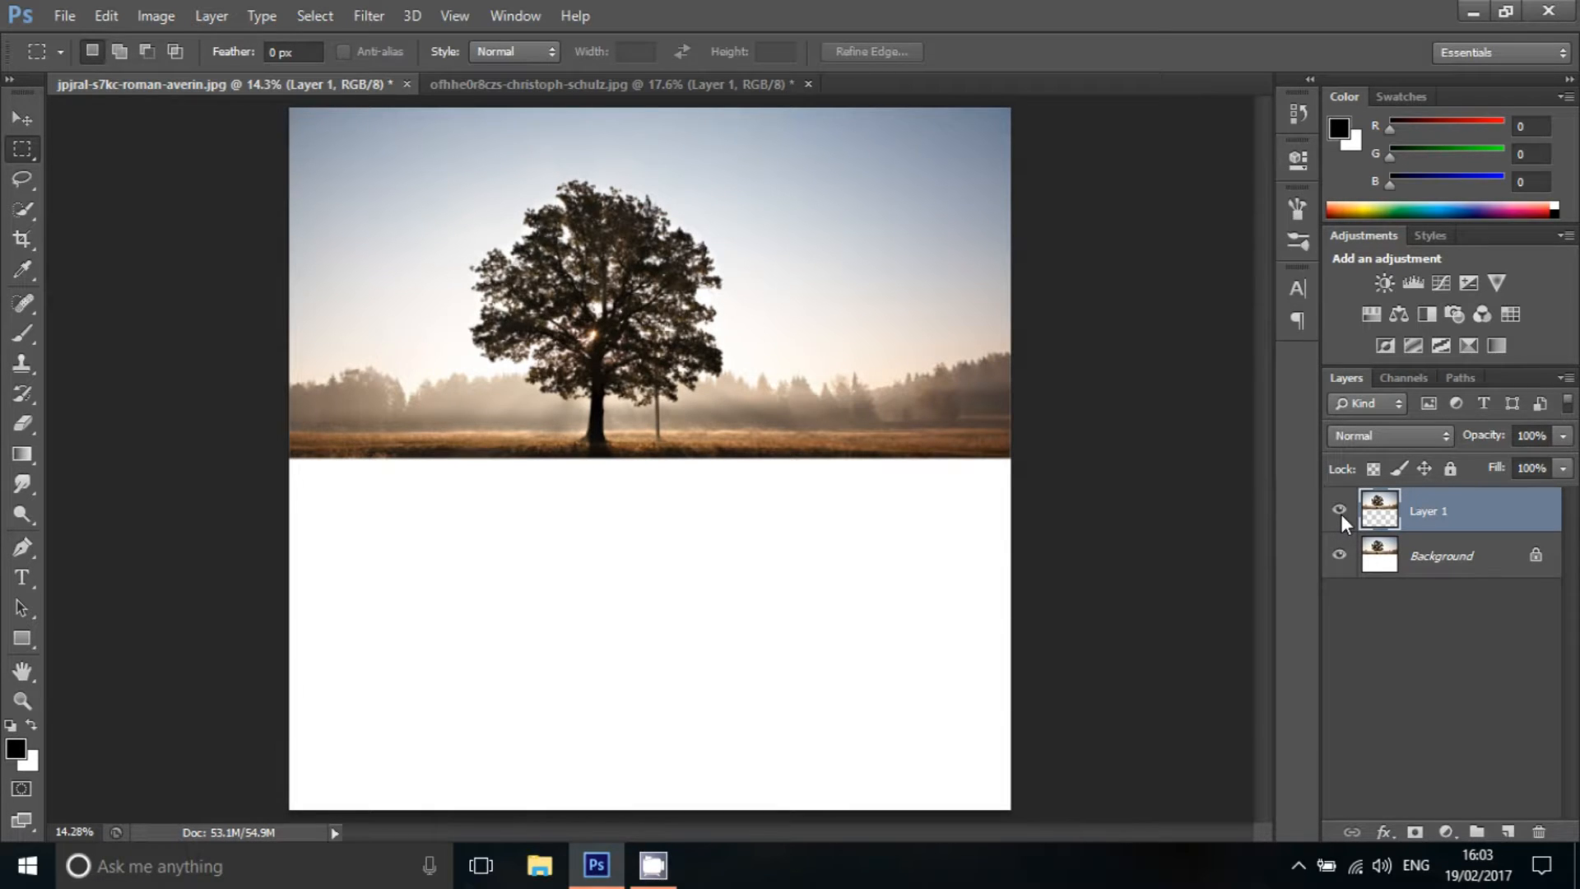
click(1340, 511)
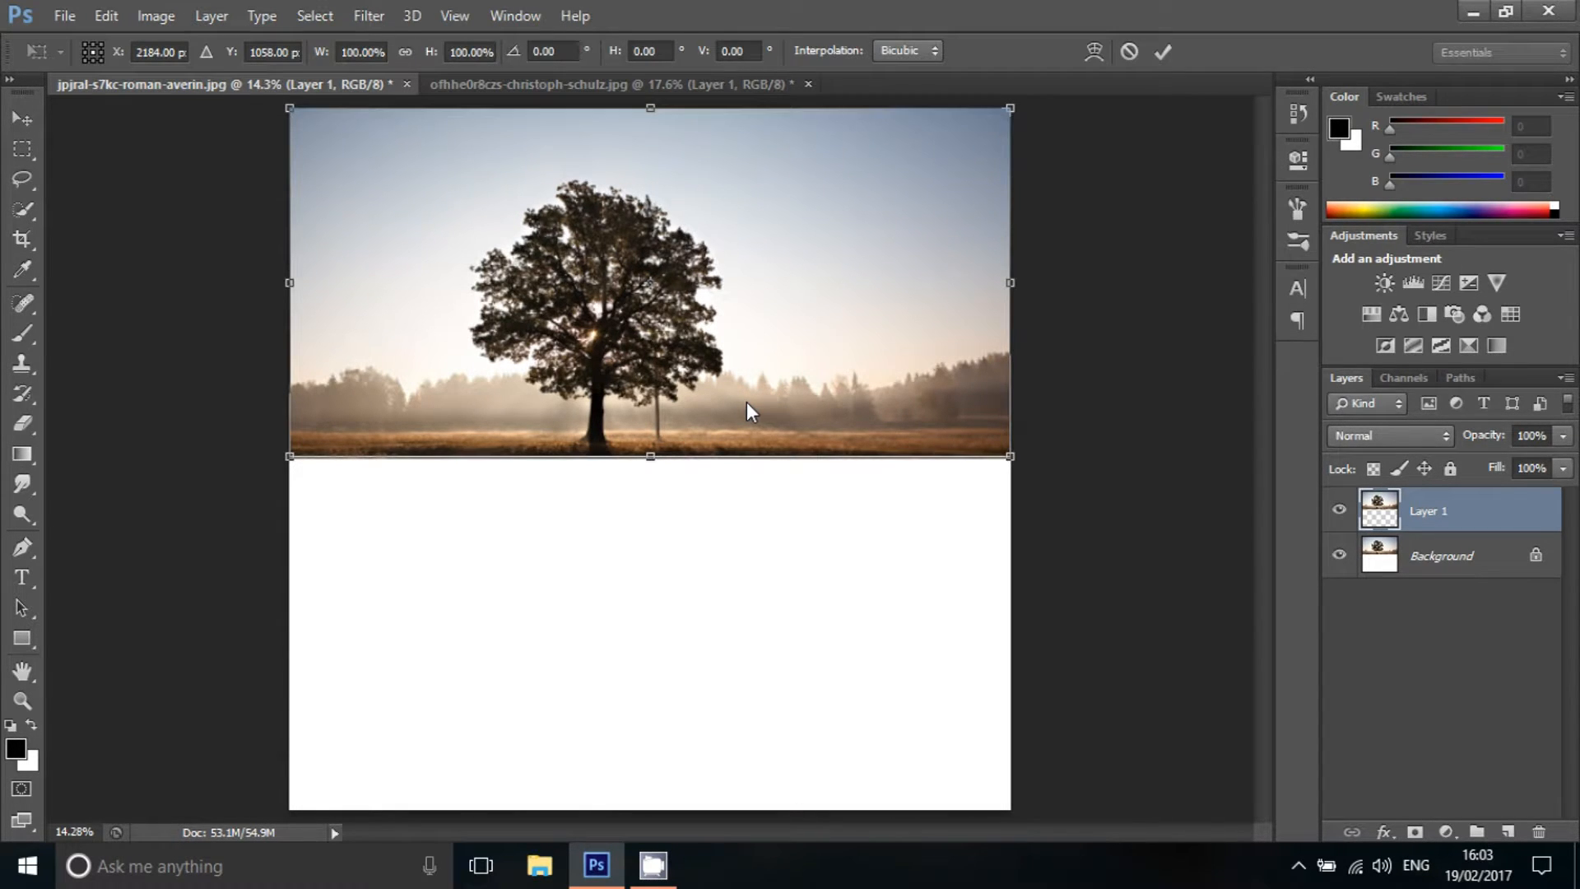
mouse_move(650, 115)
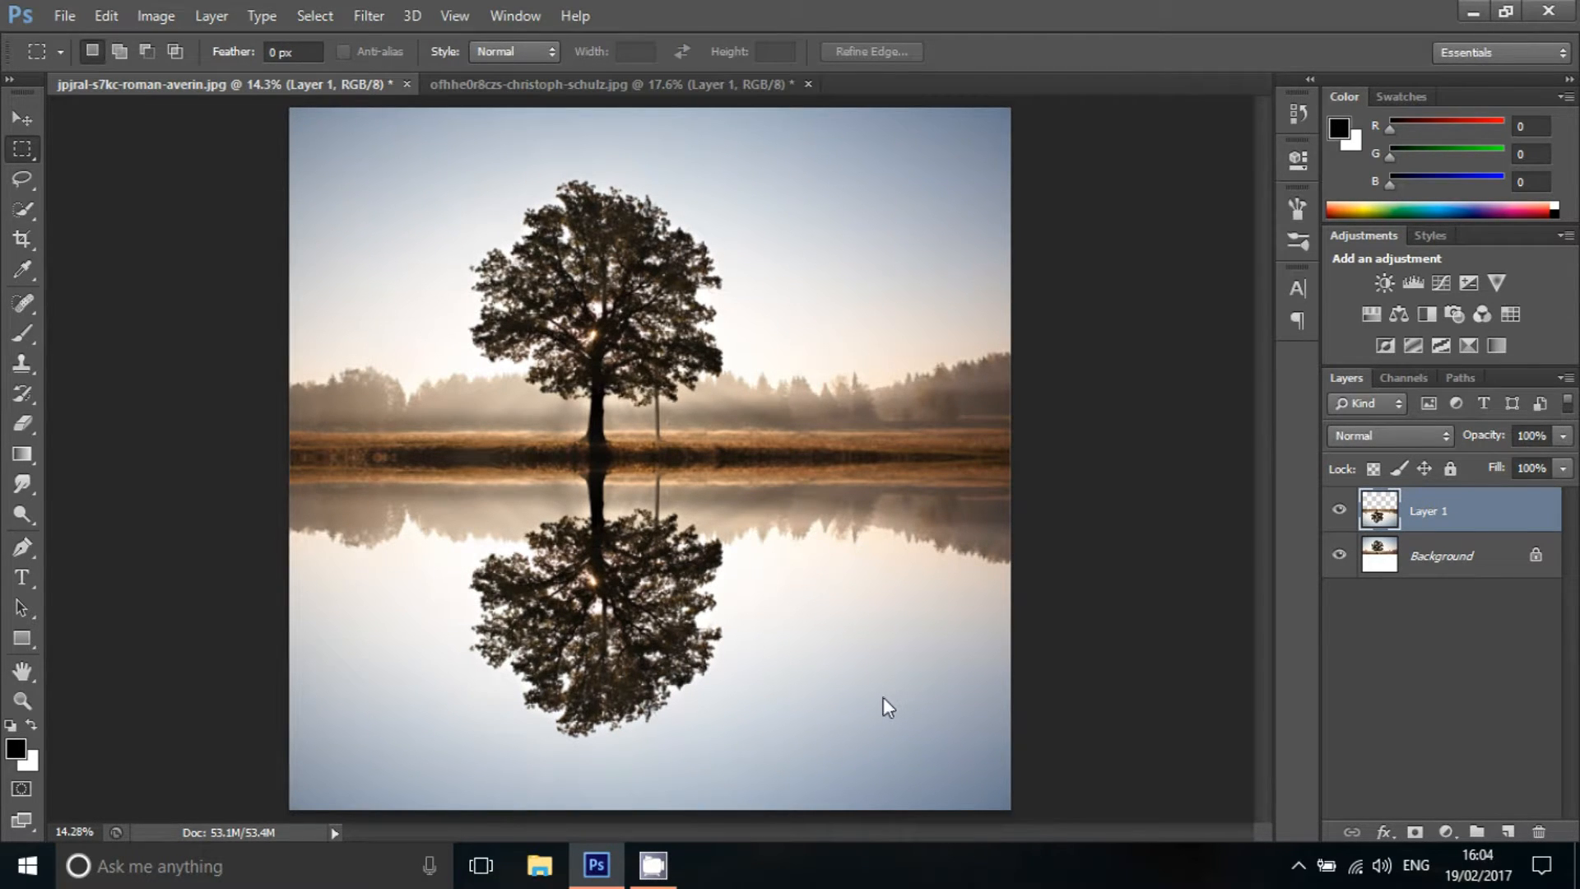
mouse_move(1471, 776)
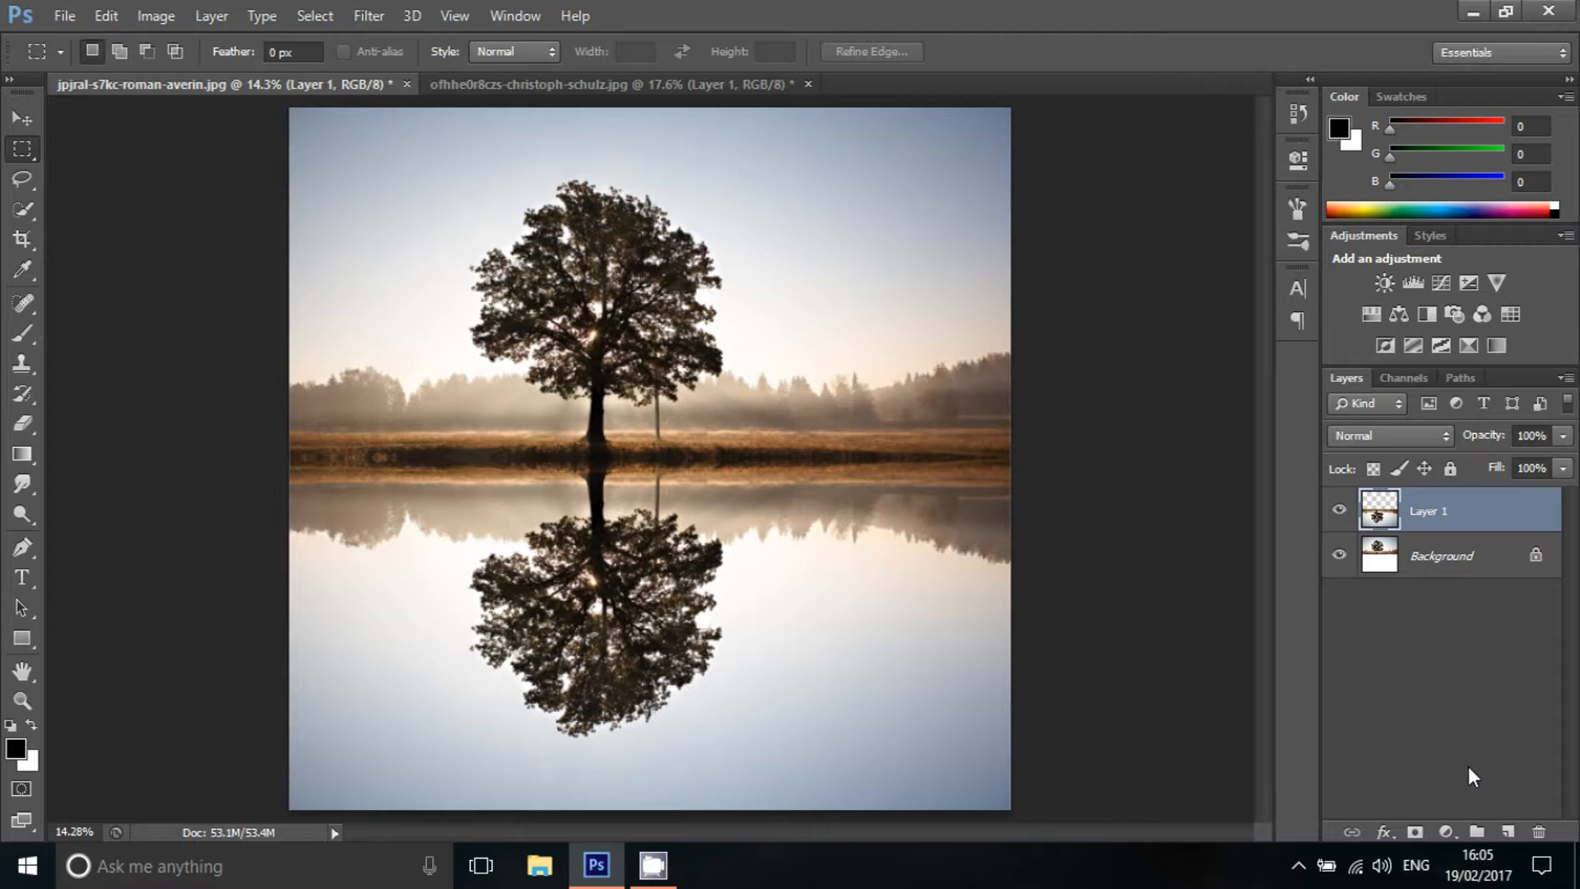
- Duplicate the reflection layer (Ctrl+J) and apply Motion Blur at 90° angle, 30 px distance to the copy
key(ctrl+j)
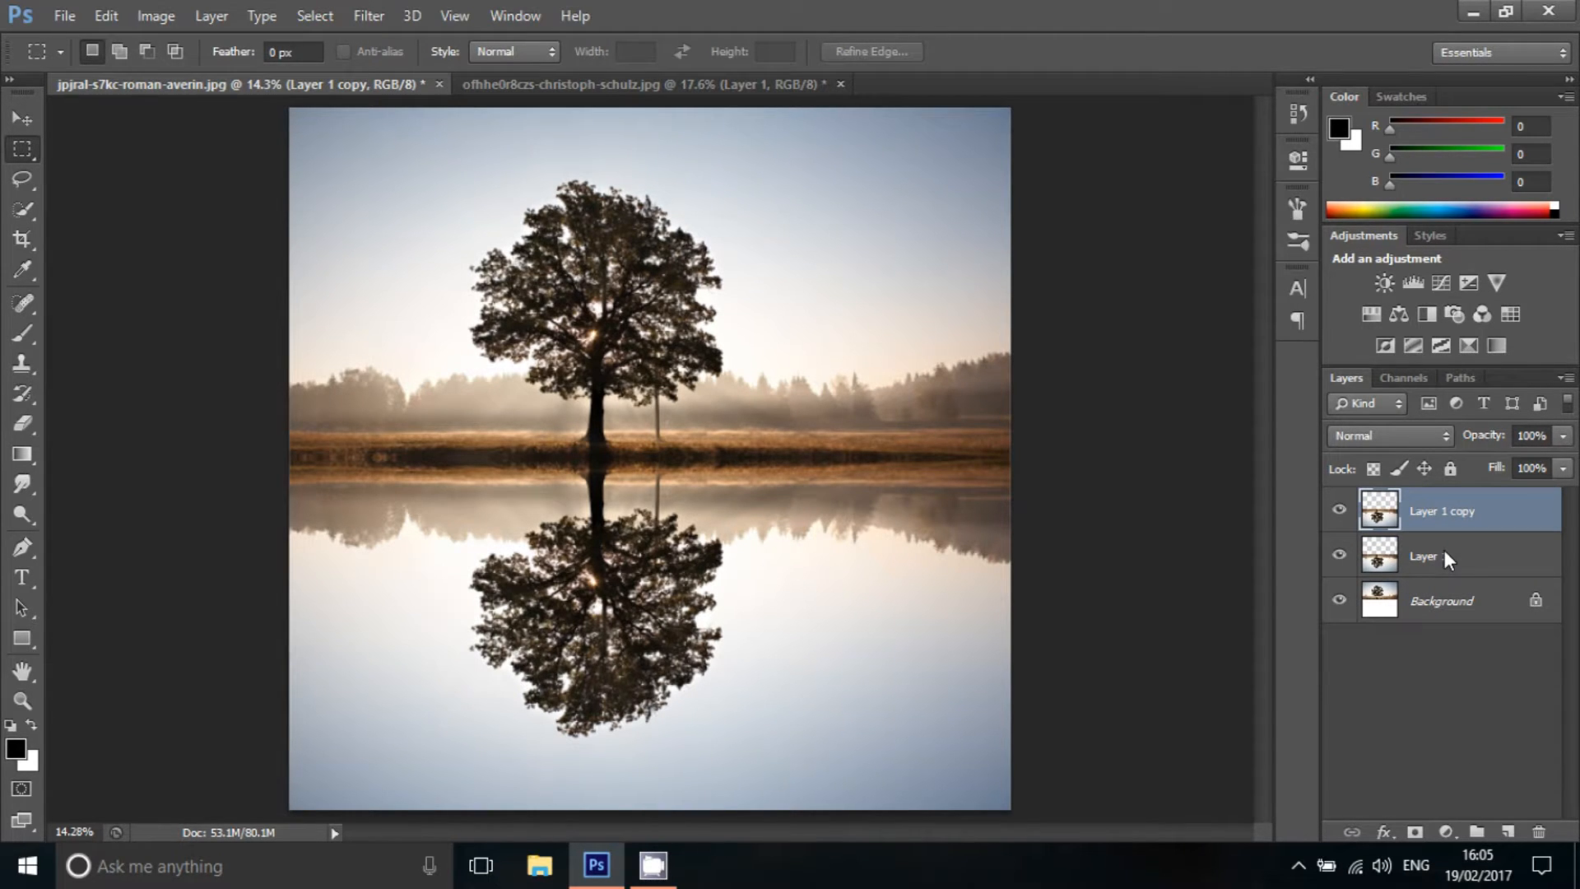
click(1429, 555)
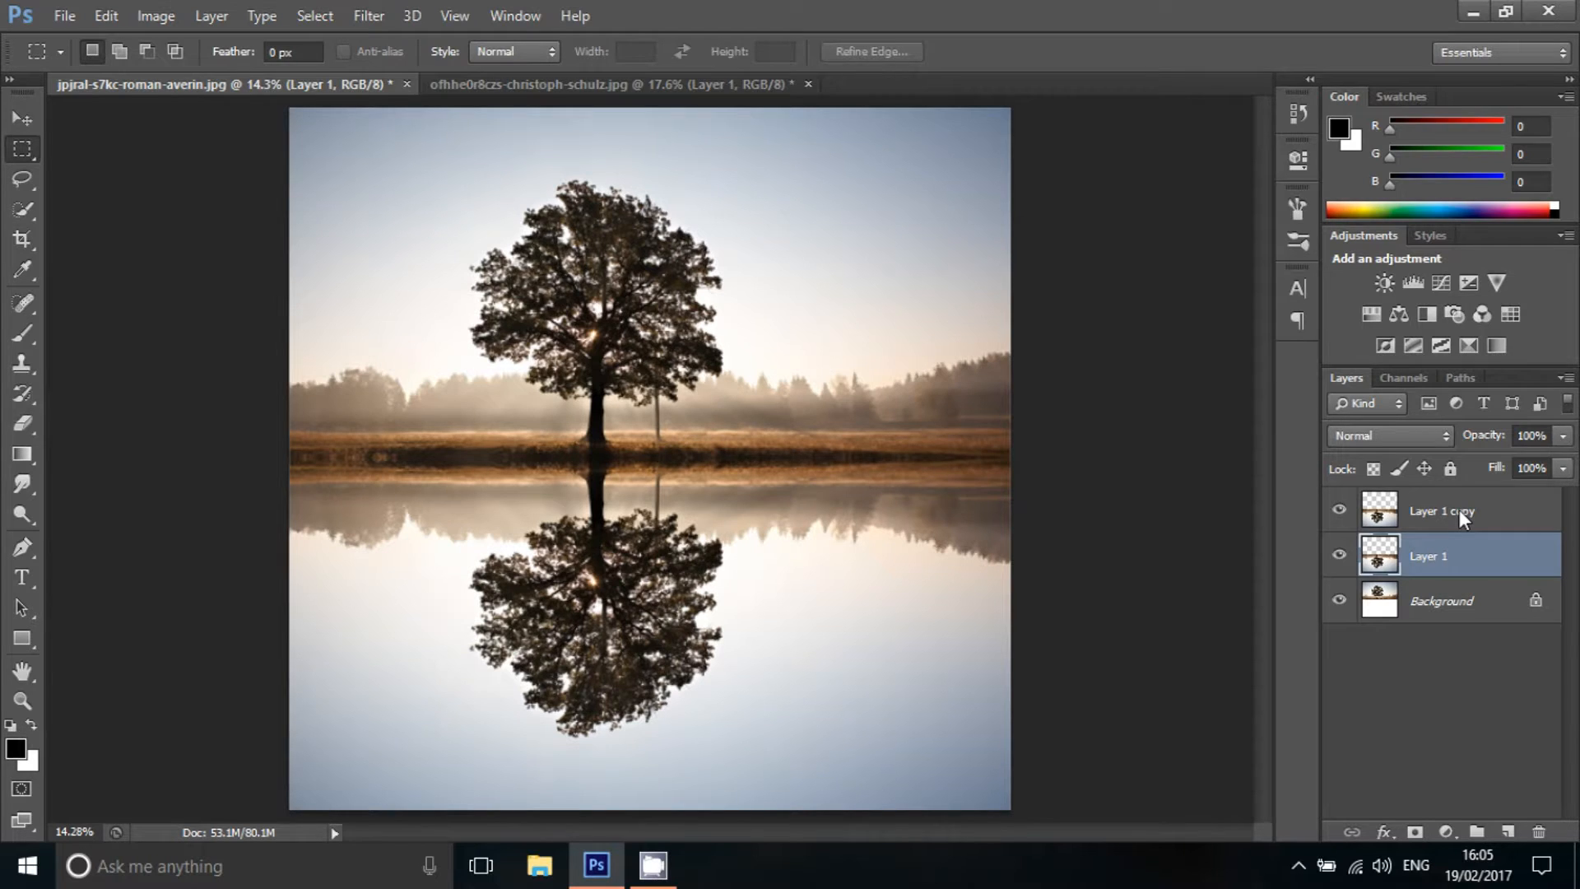
click(1442, 511)
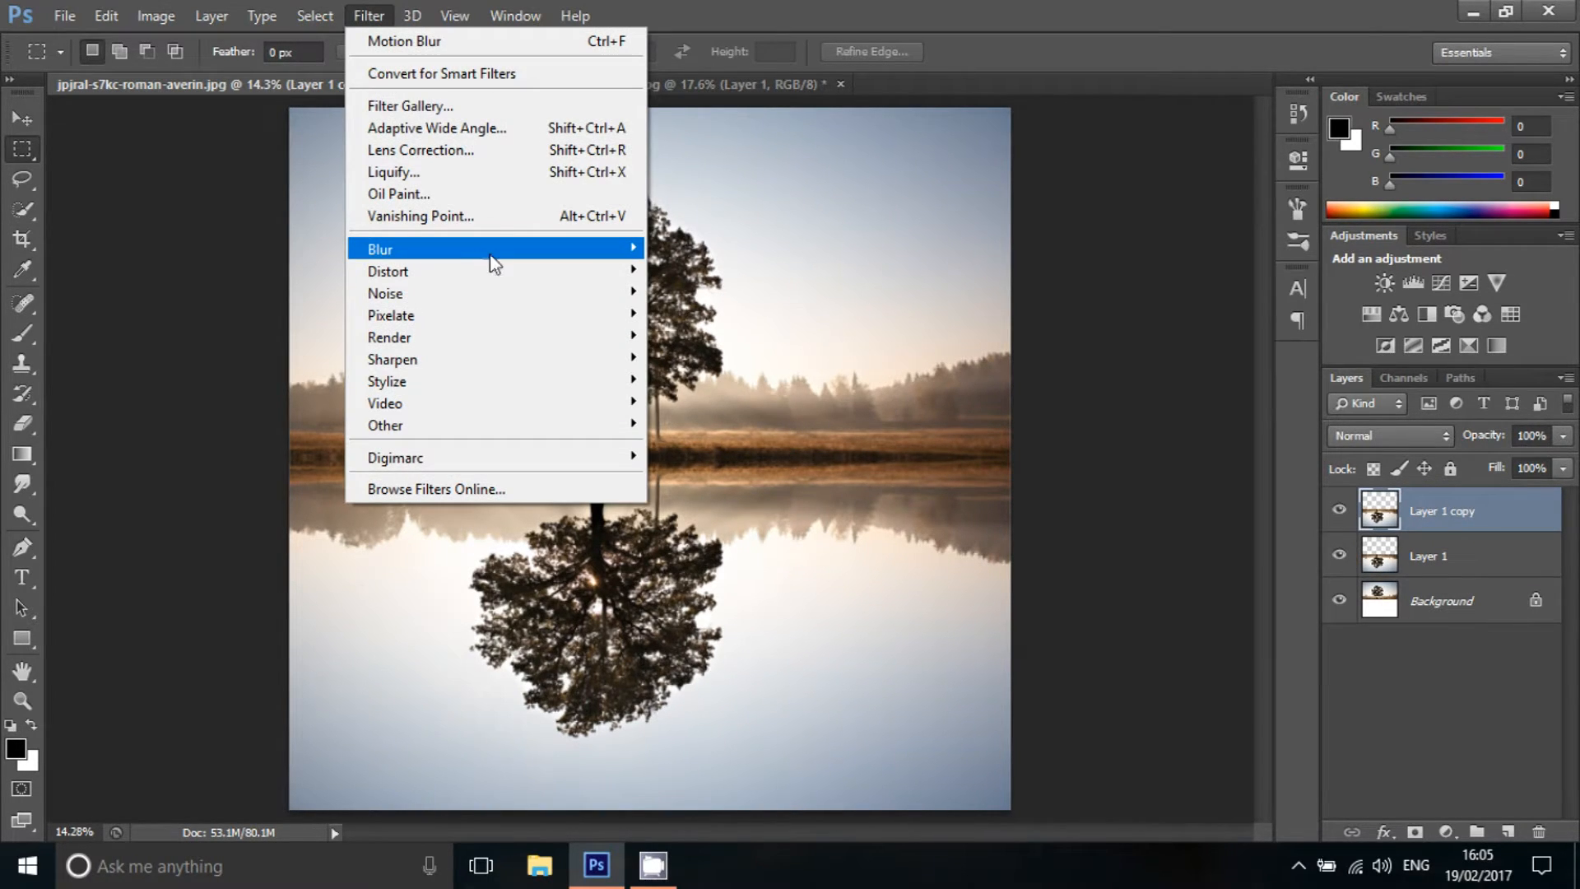
click(405, 40)
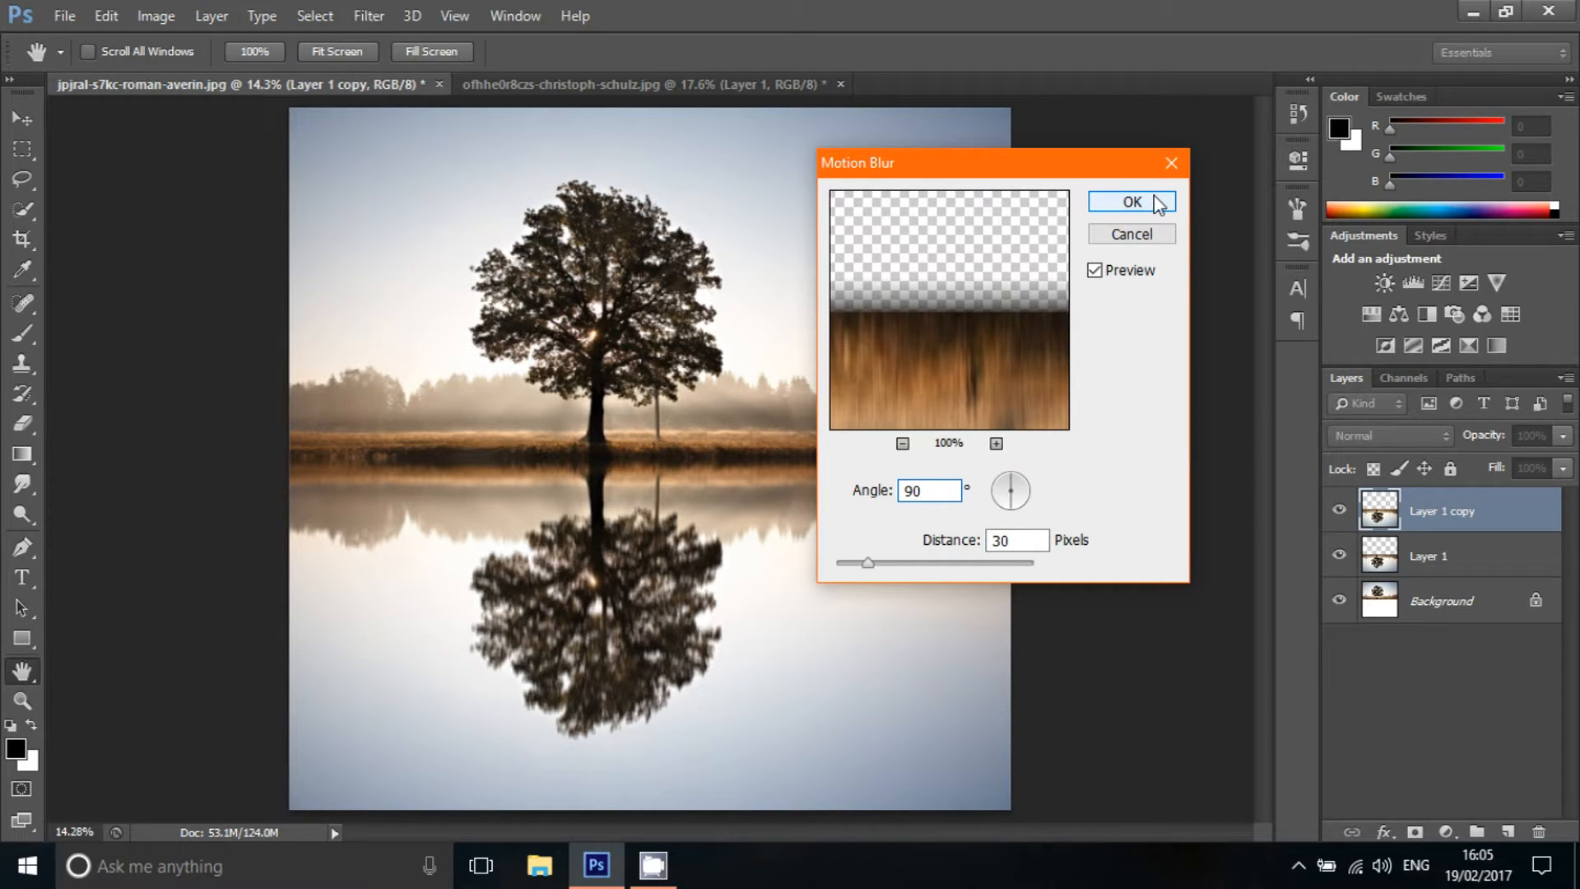
click(1131, 201)
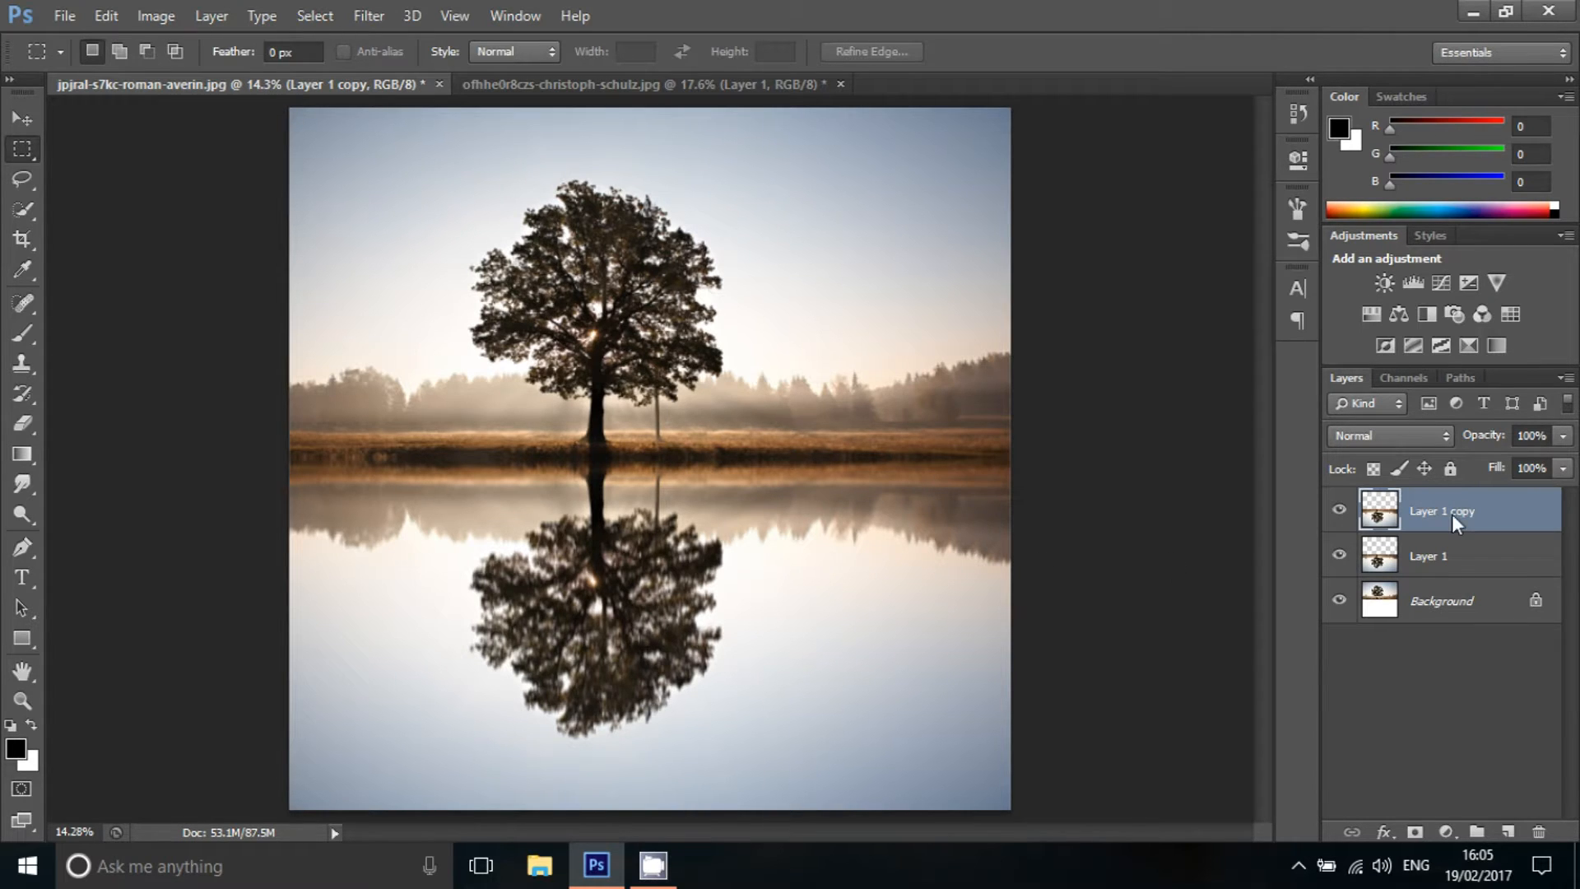
mouse_move(1161, 540)
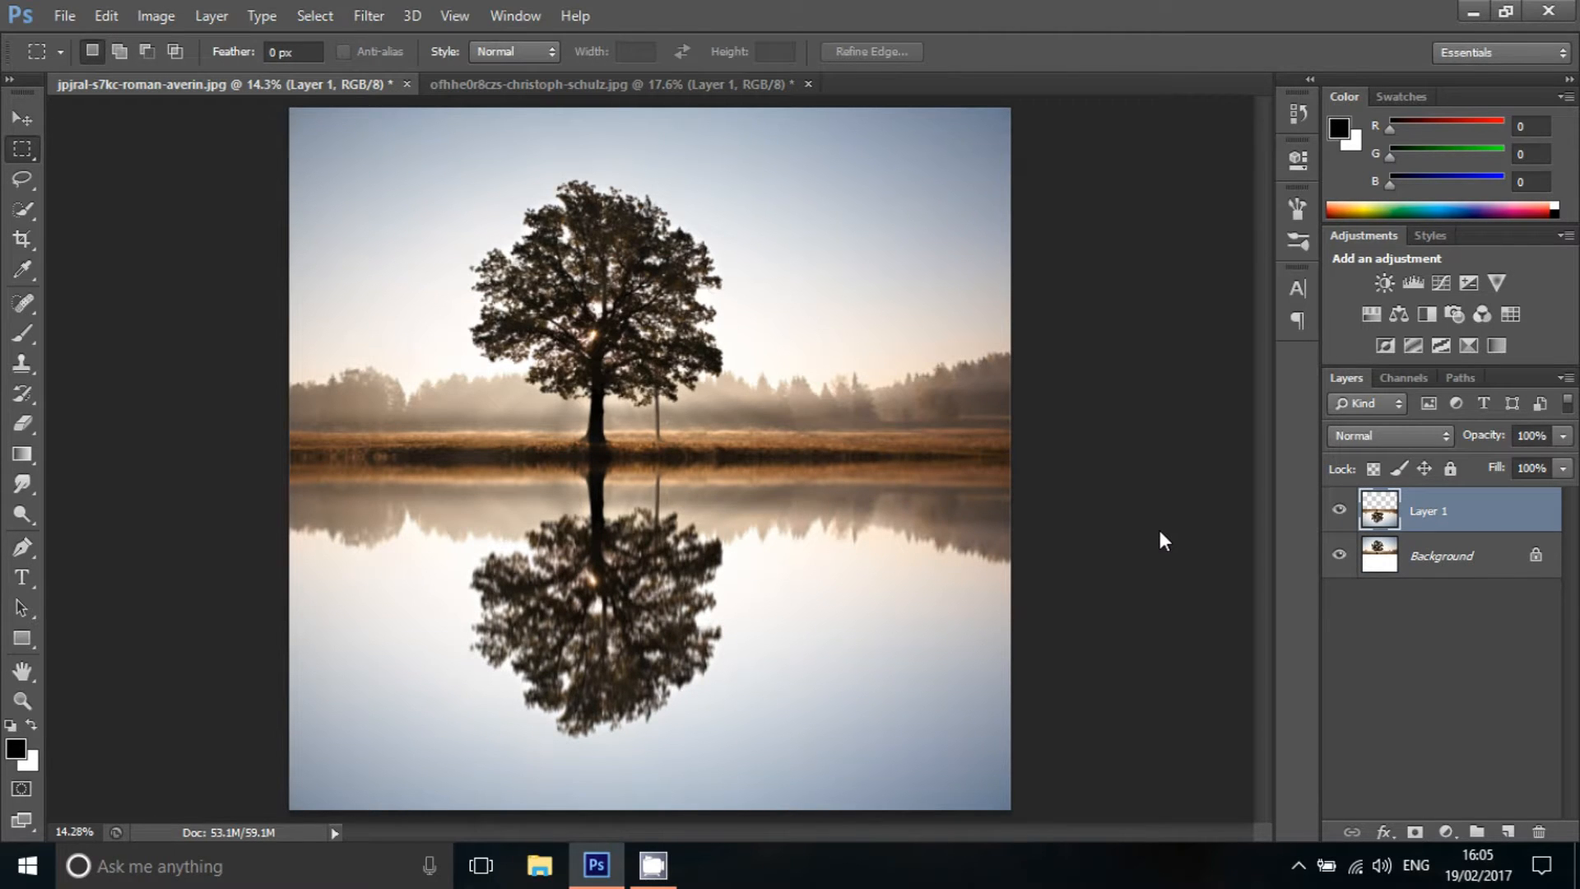
mouse_move(1187, 541)
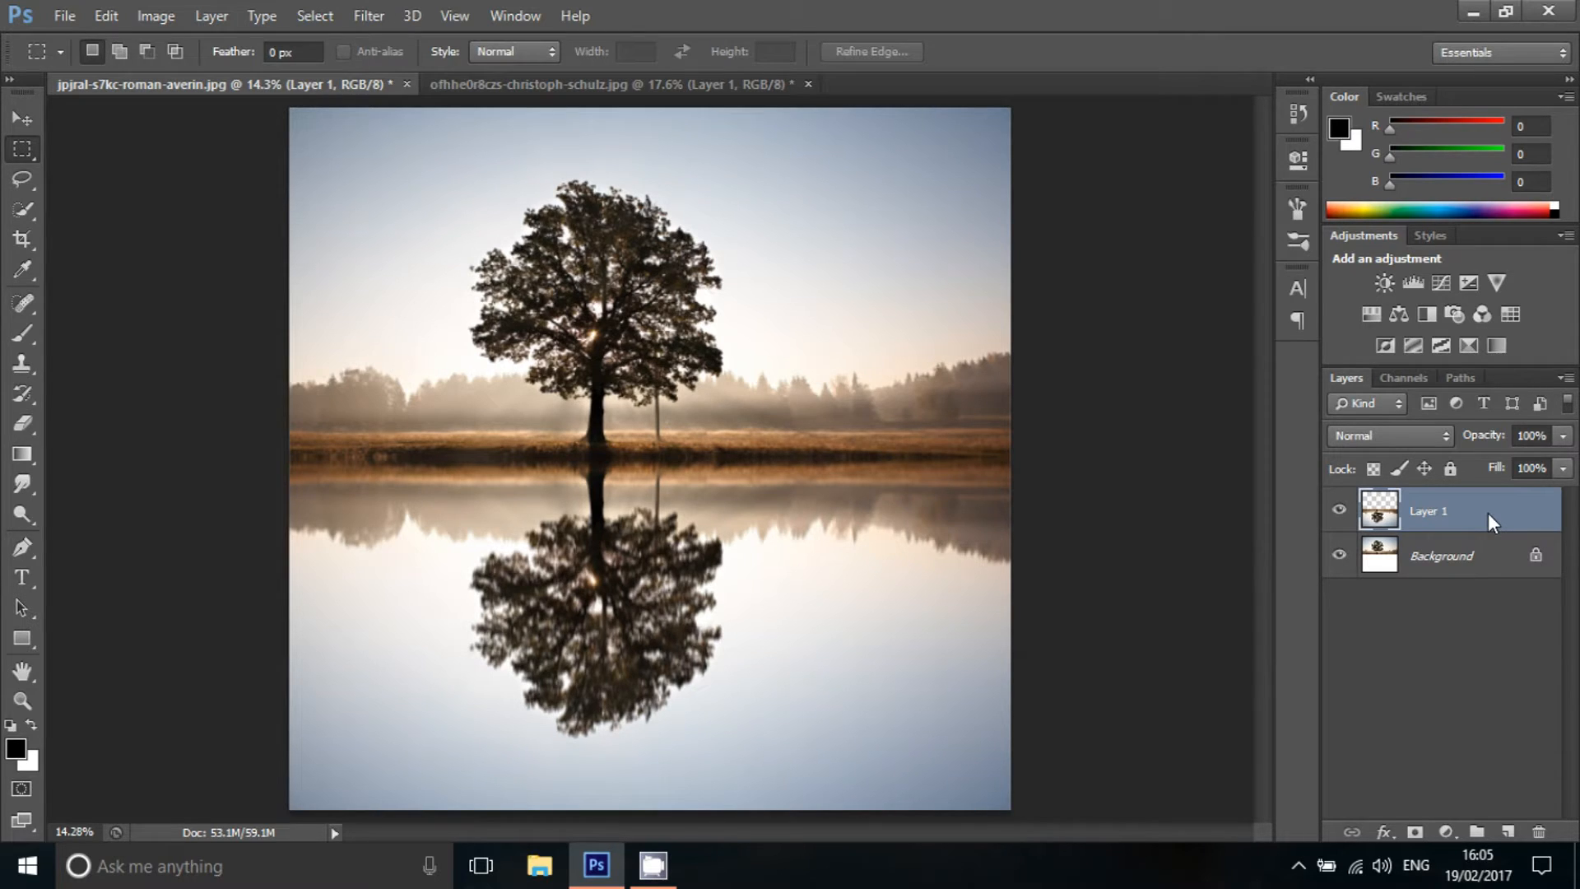
mouse_move(523, 531)
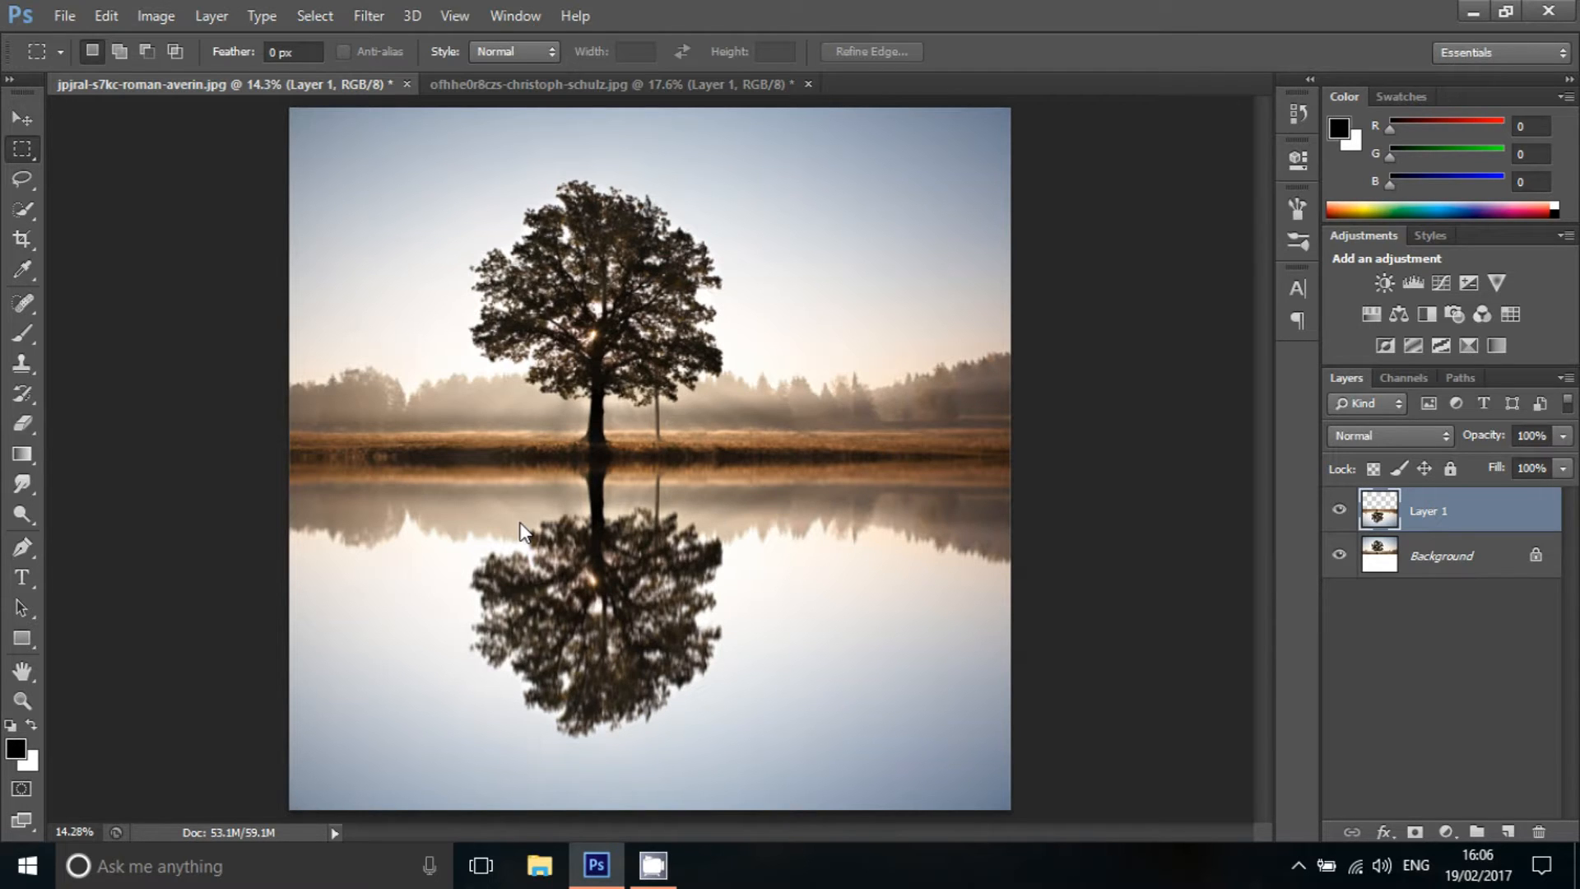
mouse_move(476, 536)
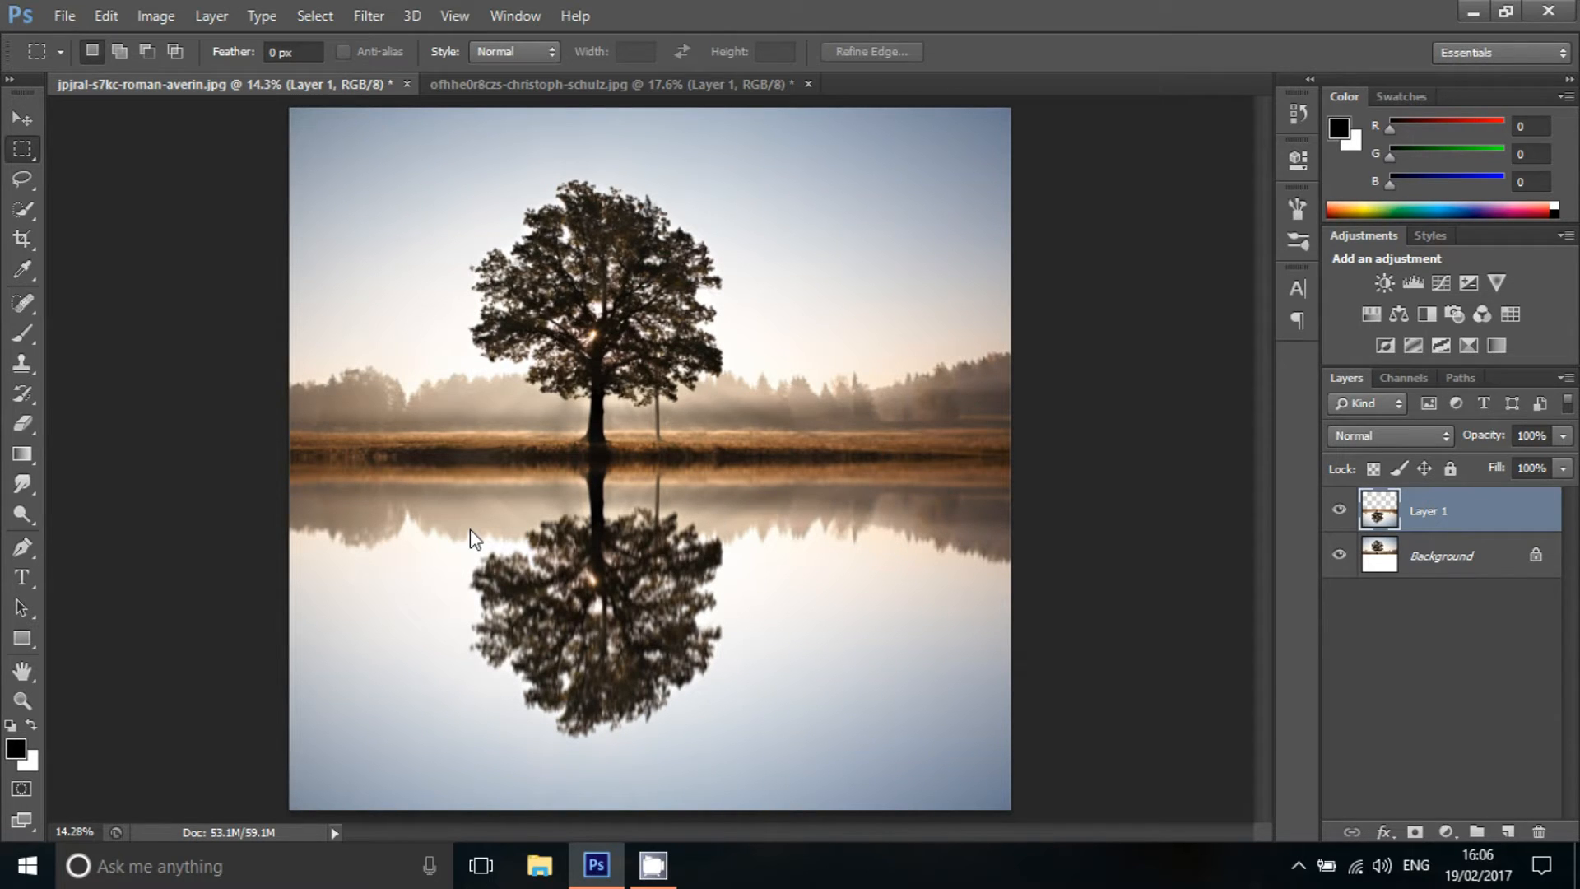
mouse_move(420, 531)
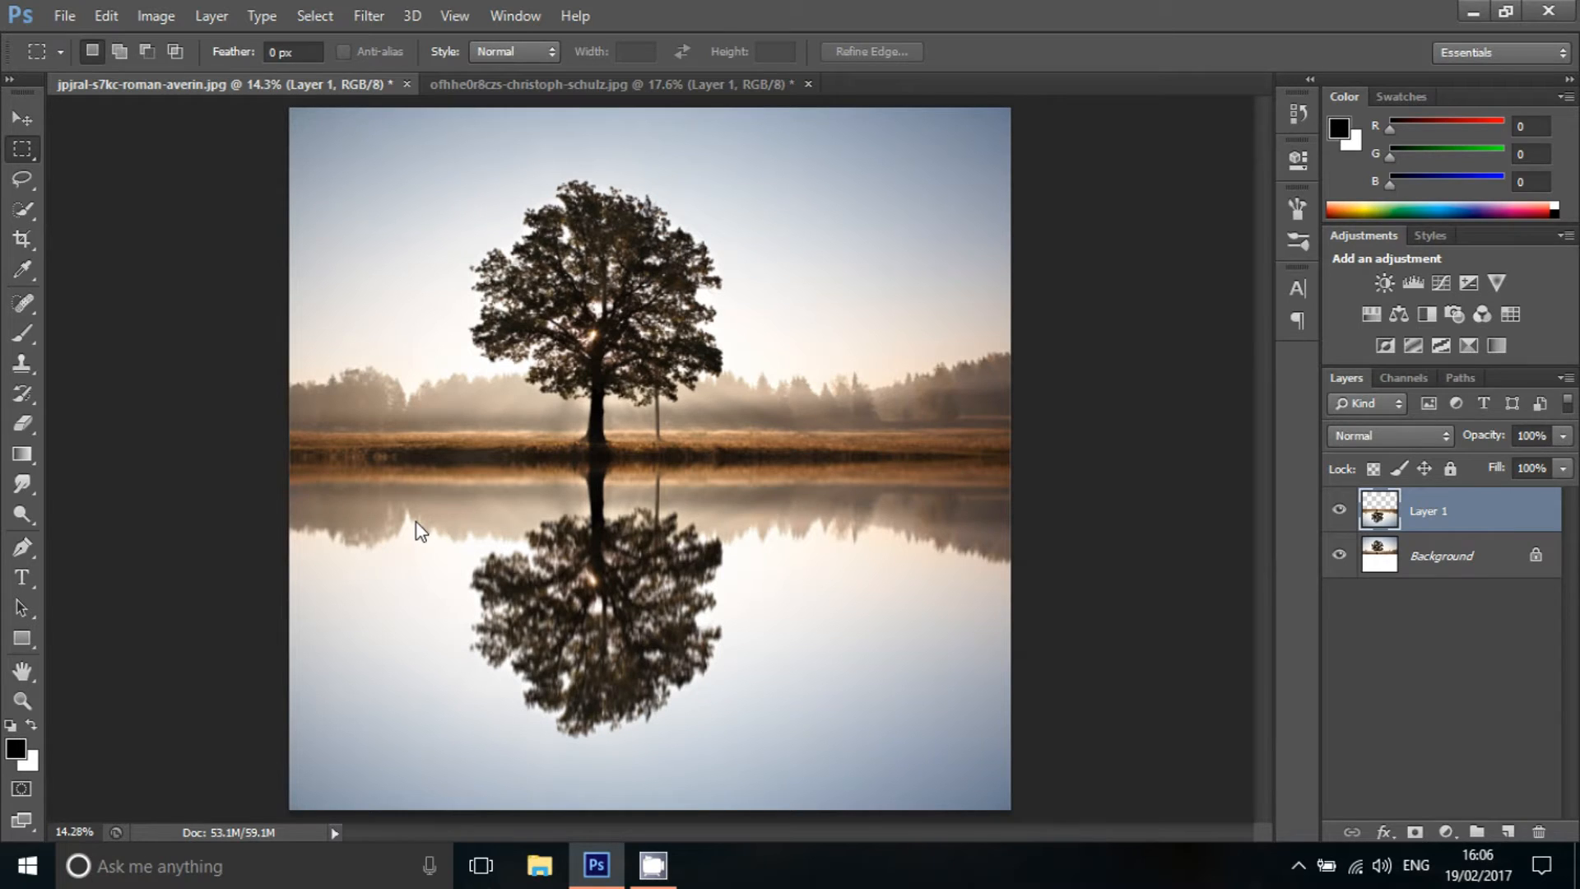
- Select the Smudge tool after merging the blurred copy into the reflection layer
click(21, 484)
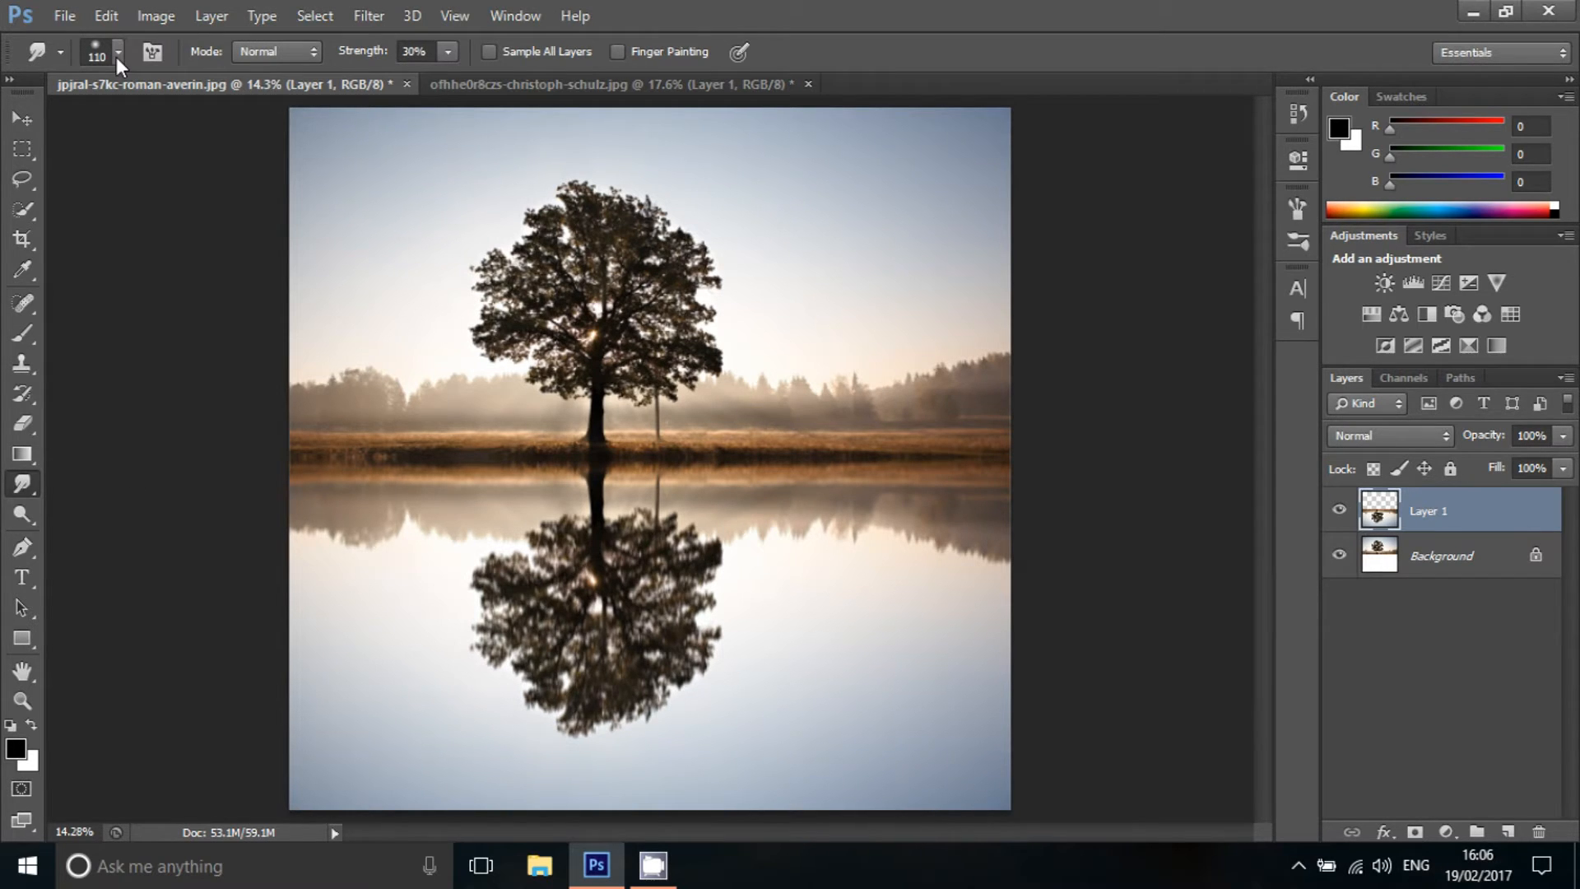
- Set the Smudge brush to 110 px with 0% hardness in the preset picker
click(117, 51)
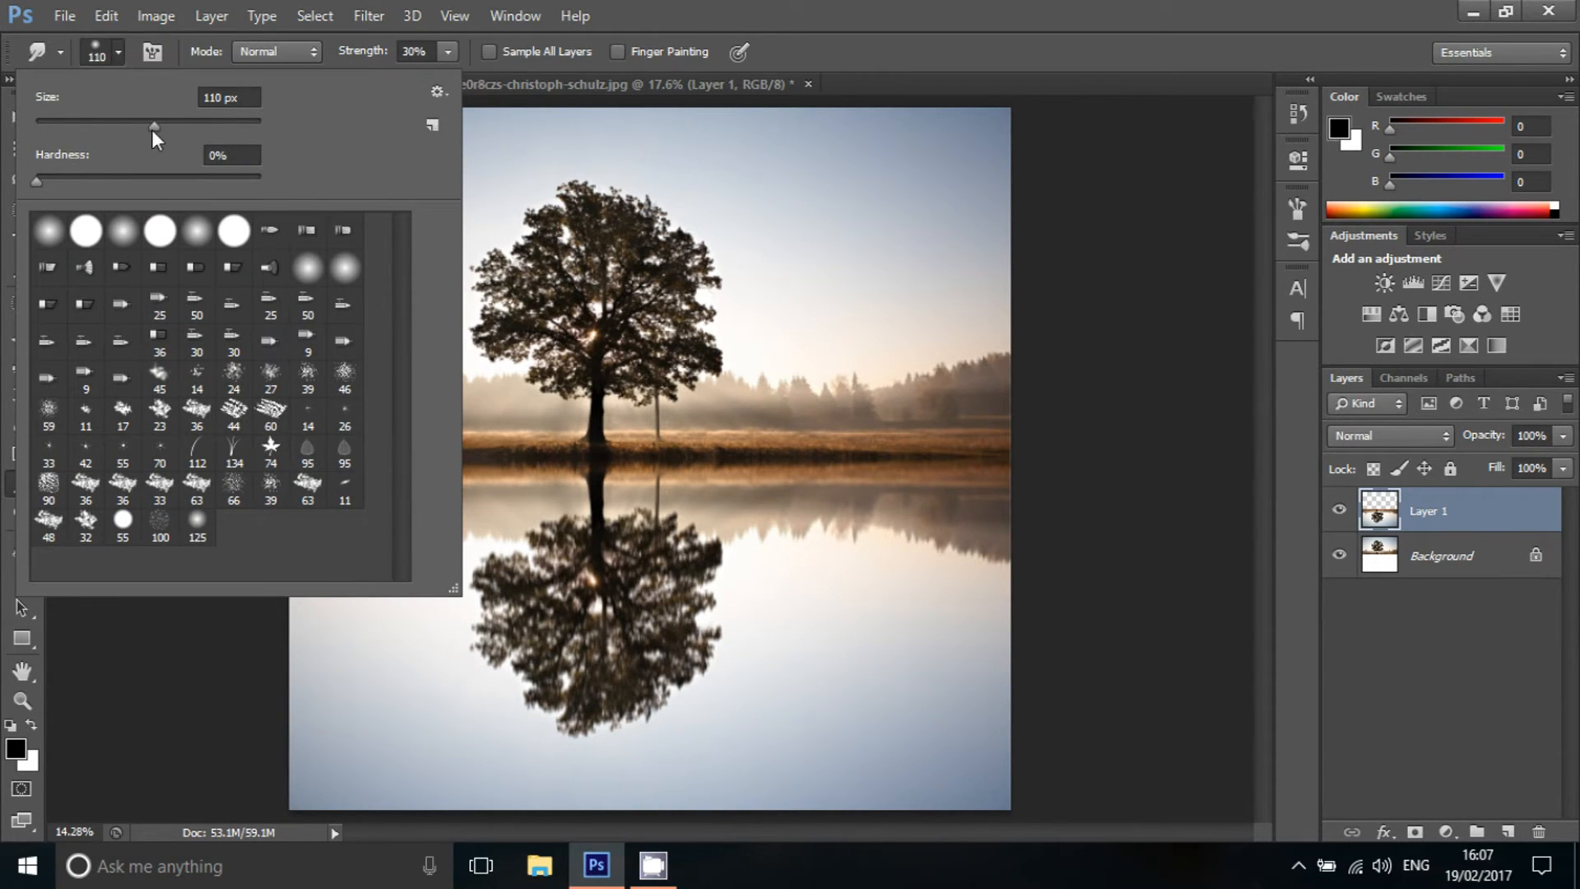
mouse_move(451, 113)
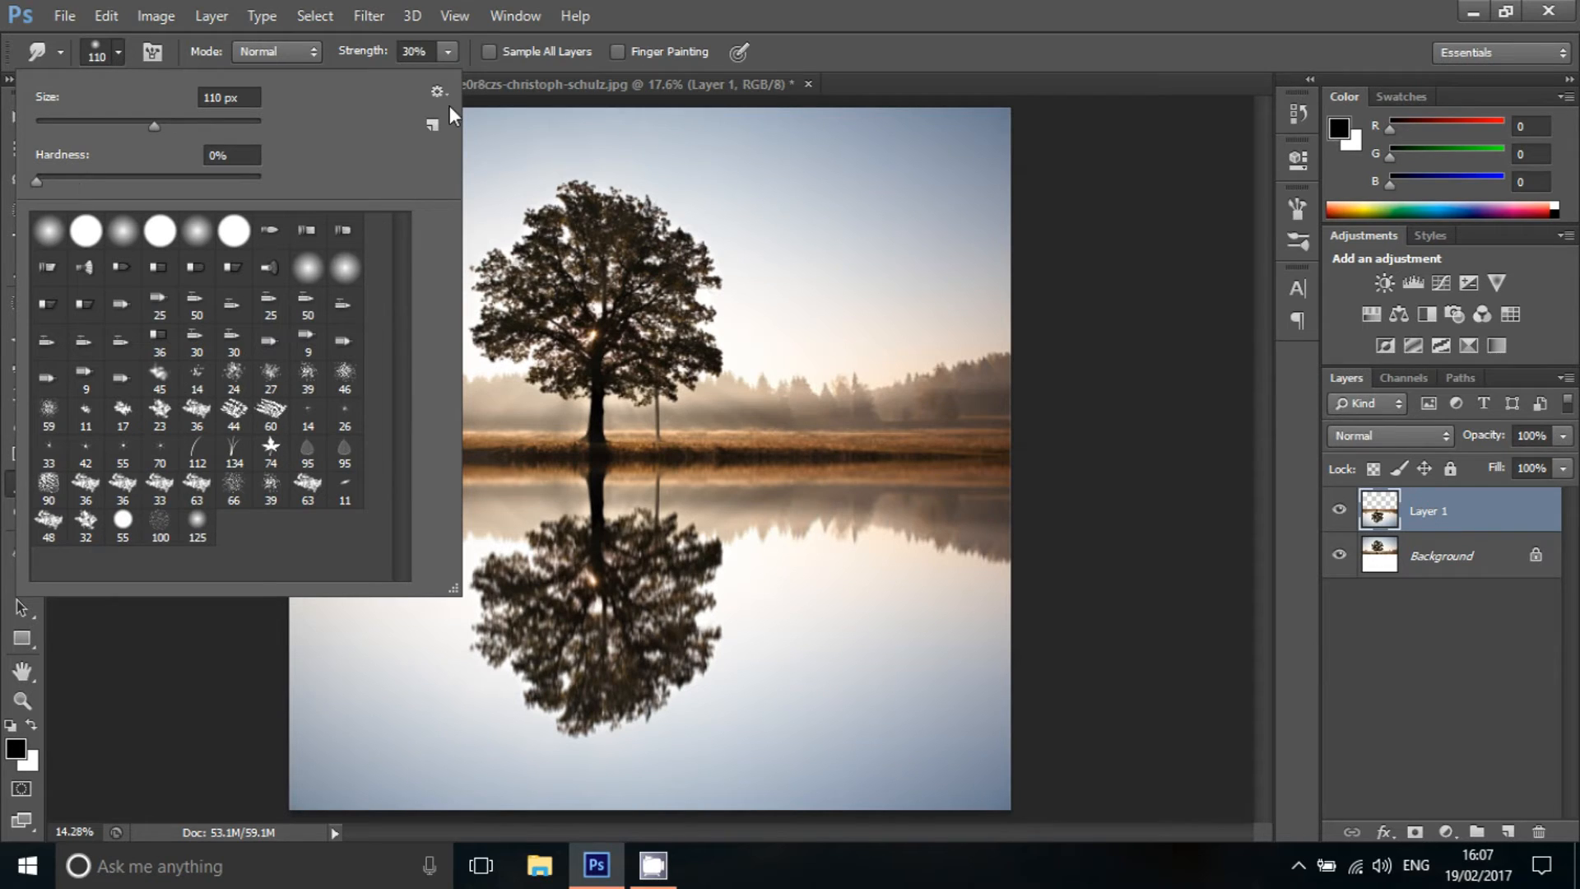
mouse_move(306, 67)
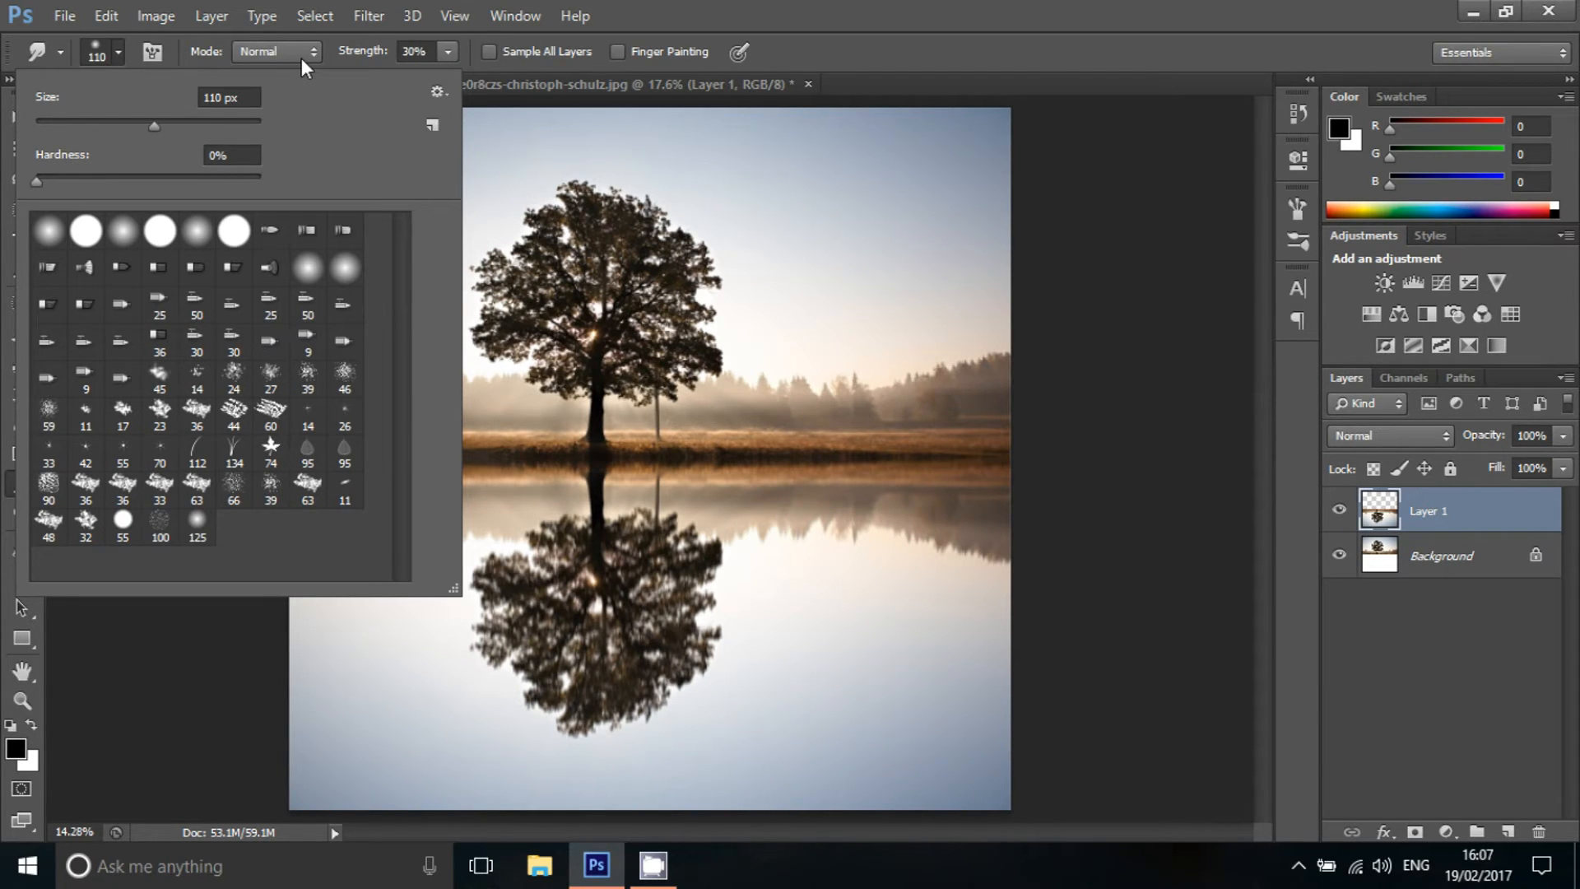
mouse_move(448, 66)
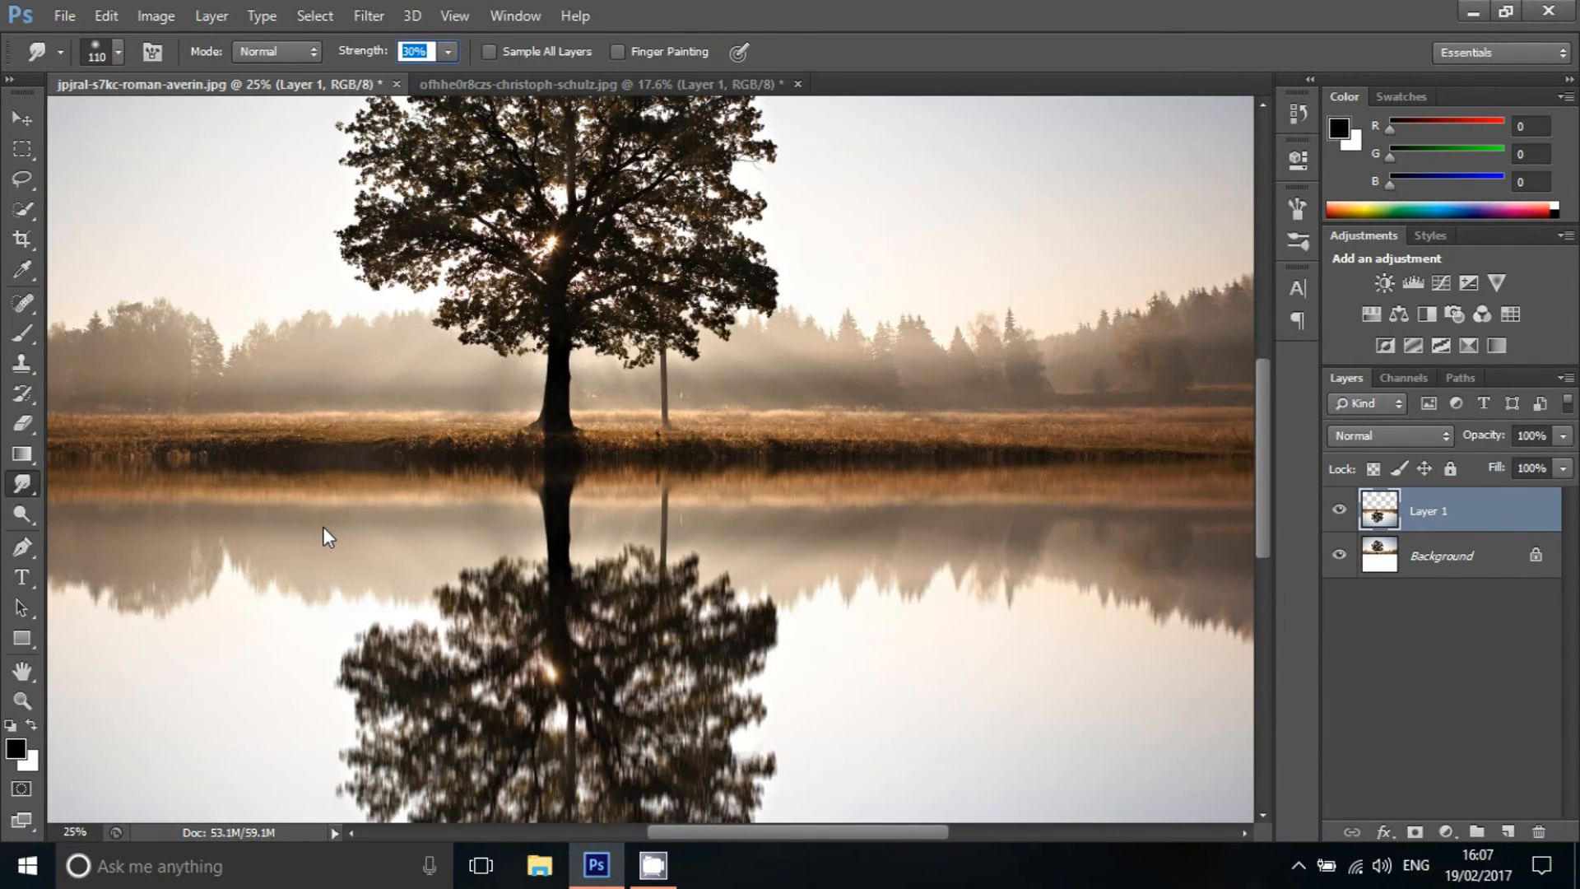
- Smudge wavy ripples across the tree reflection, then switch to the christoph-schulz skyline document
scroll(down, 3)
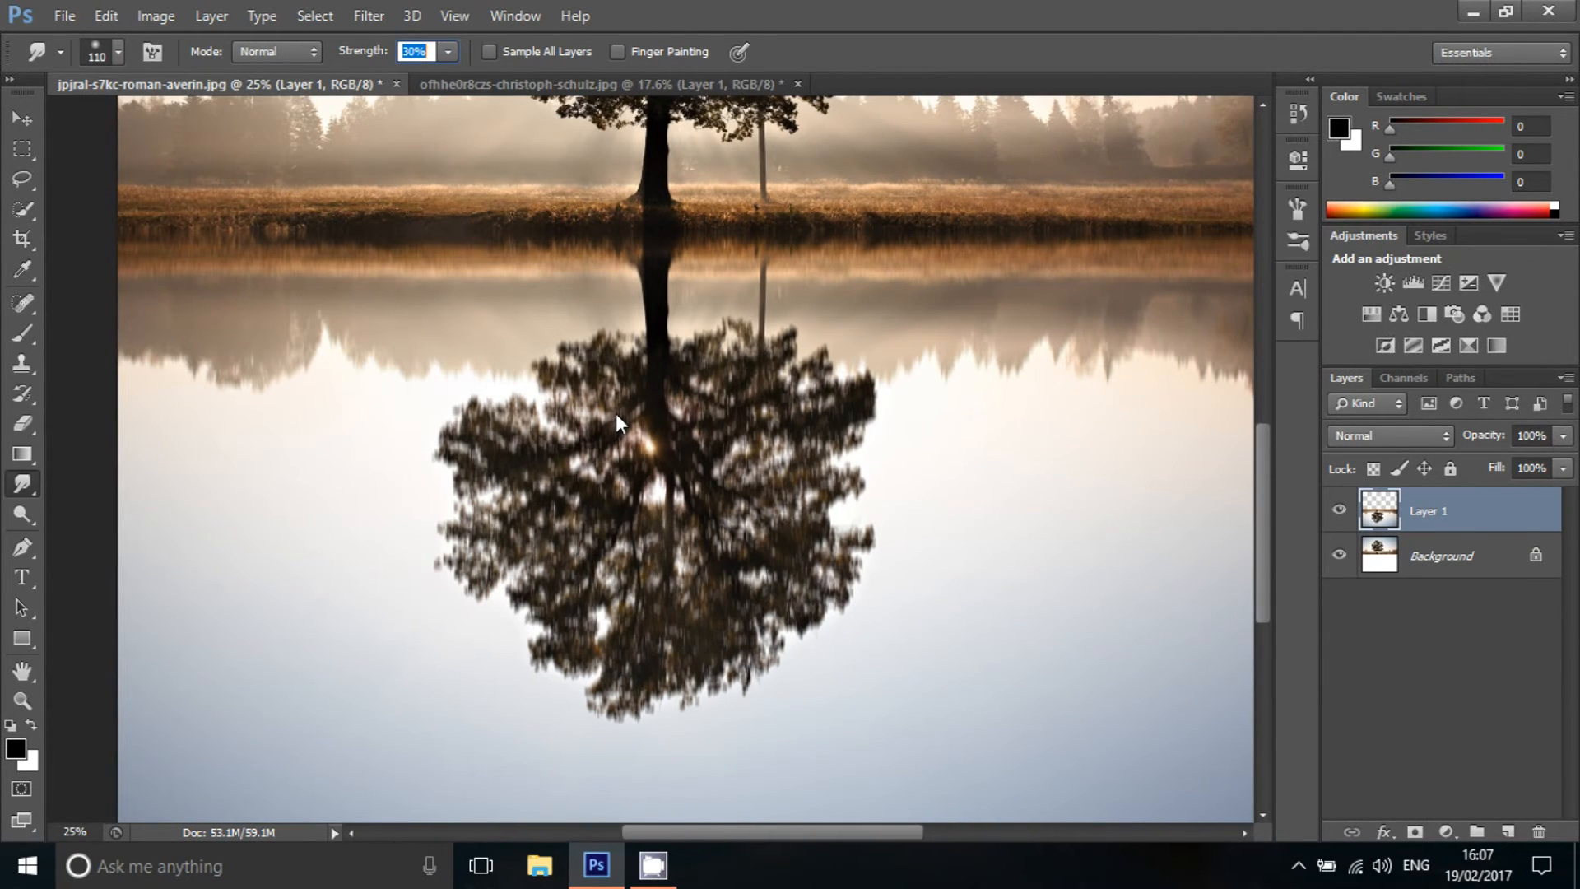
mouse_move(508, 318)
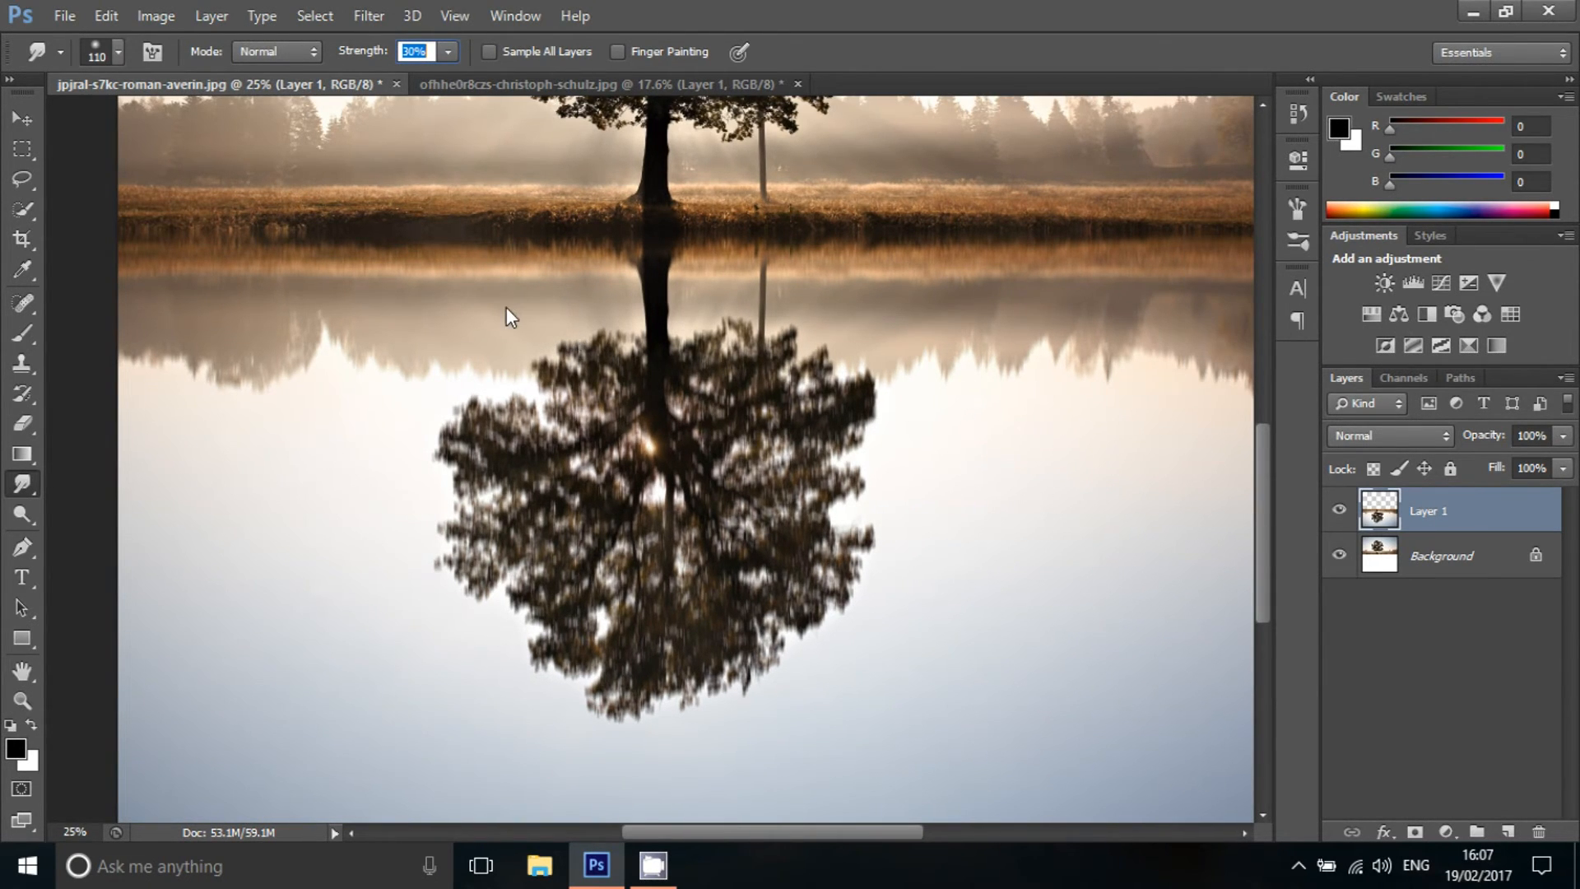
mouse_move(739, 306)
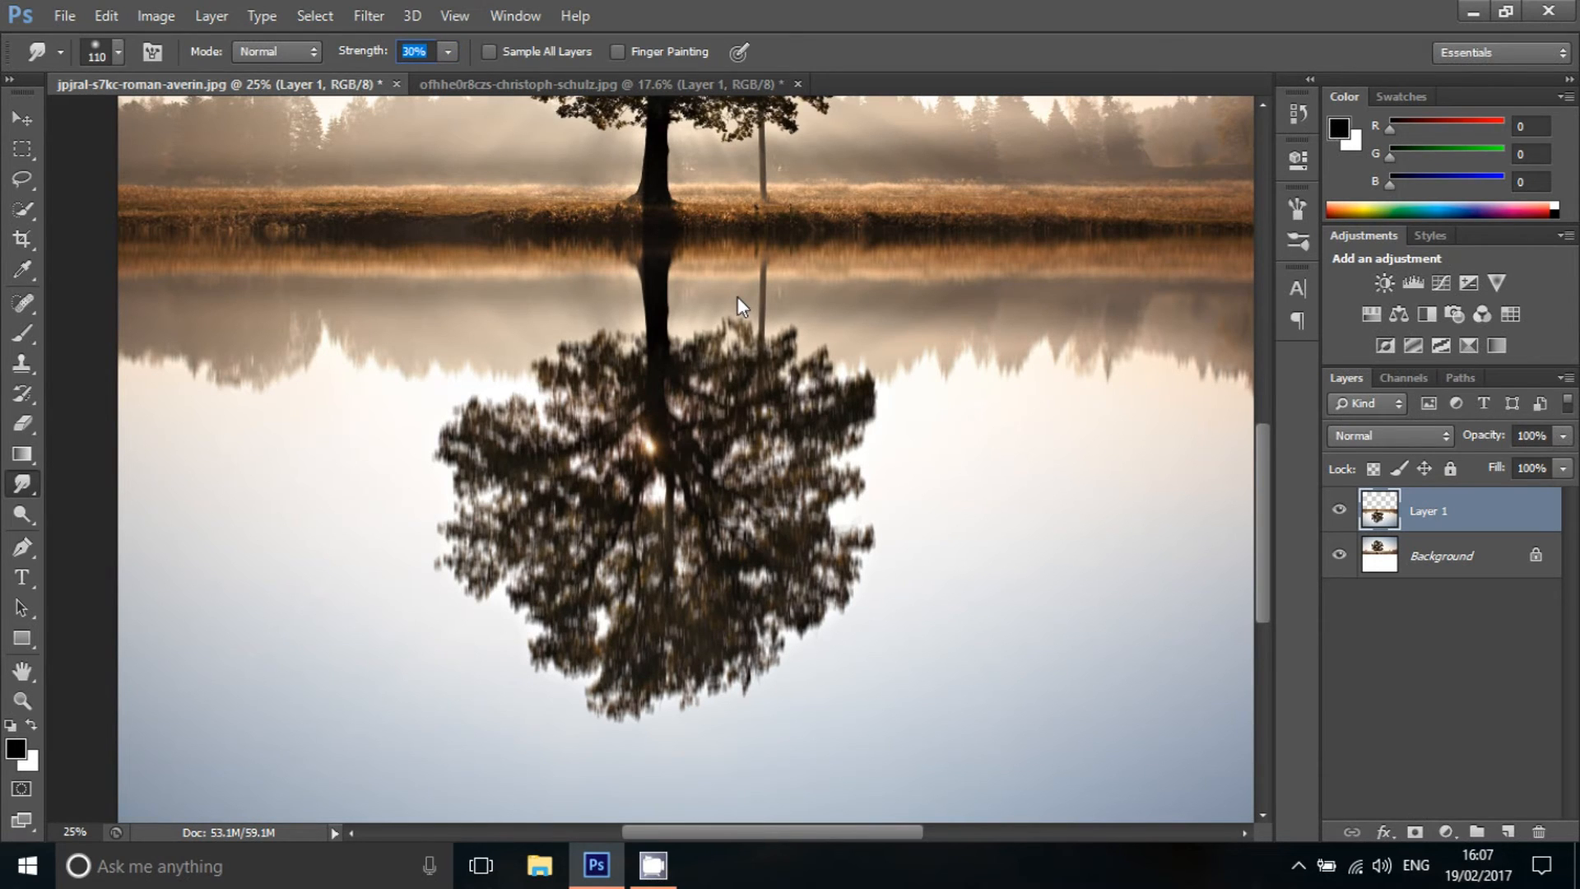
mouse_move(921, 306)
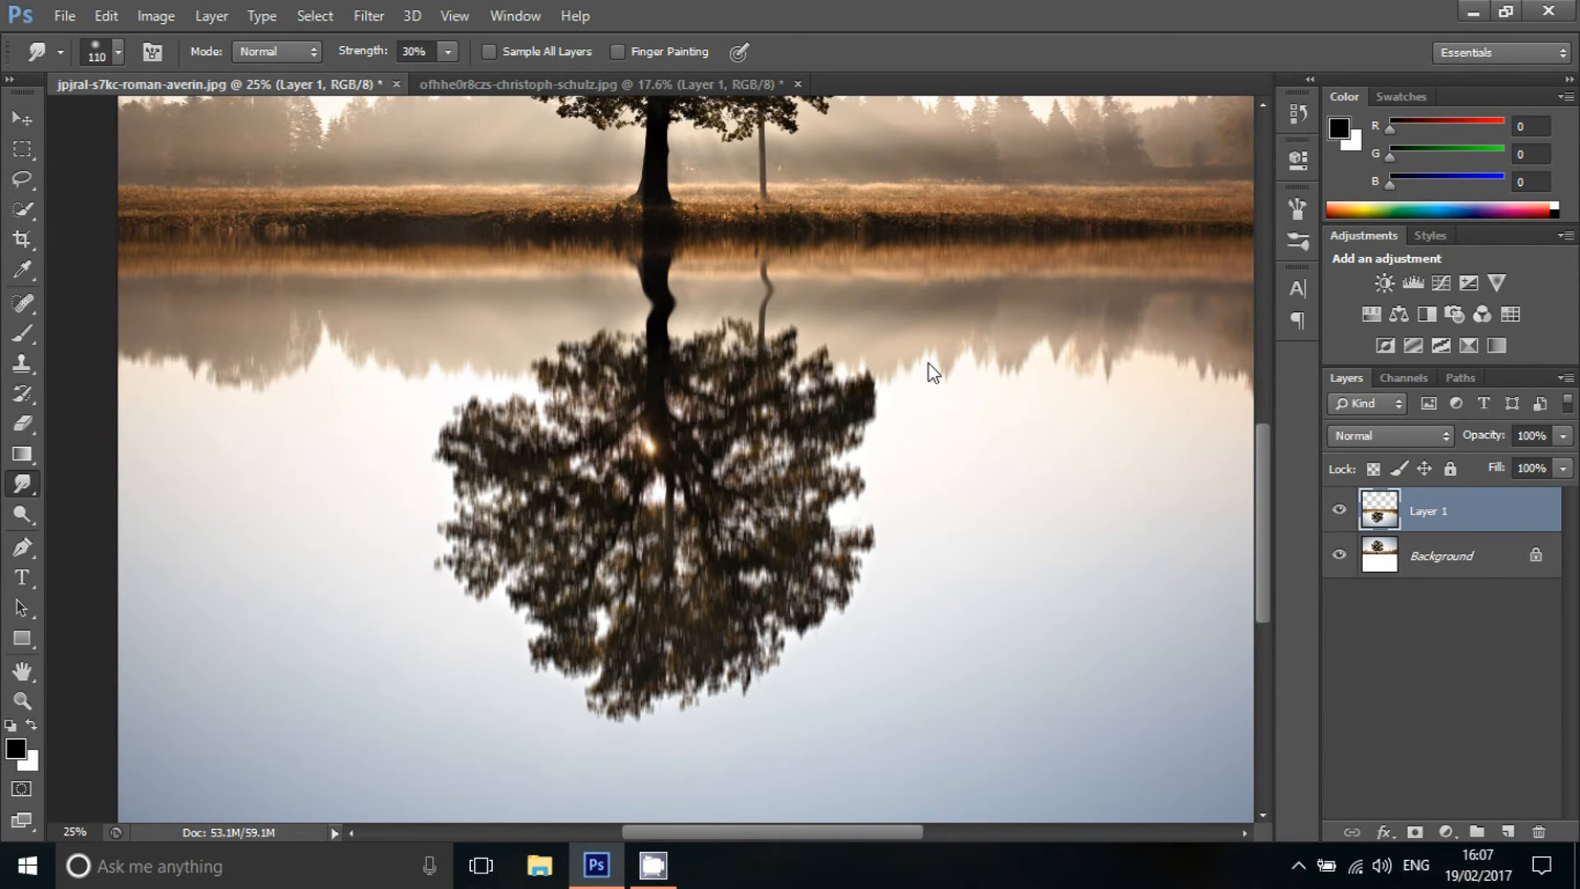
mouse_move(917, 349)
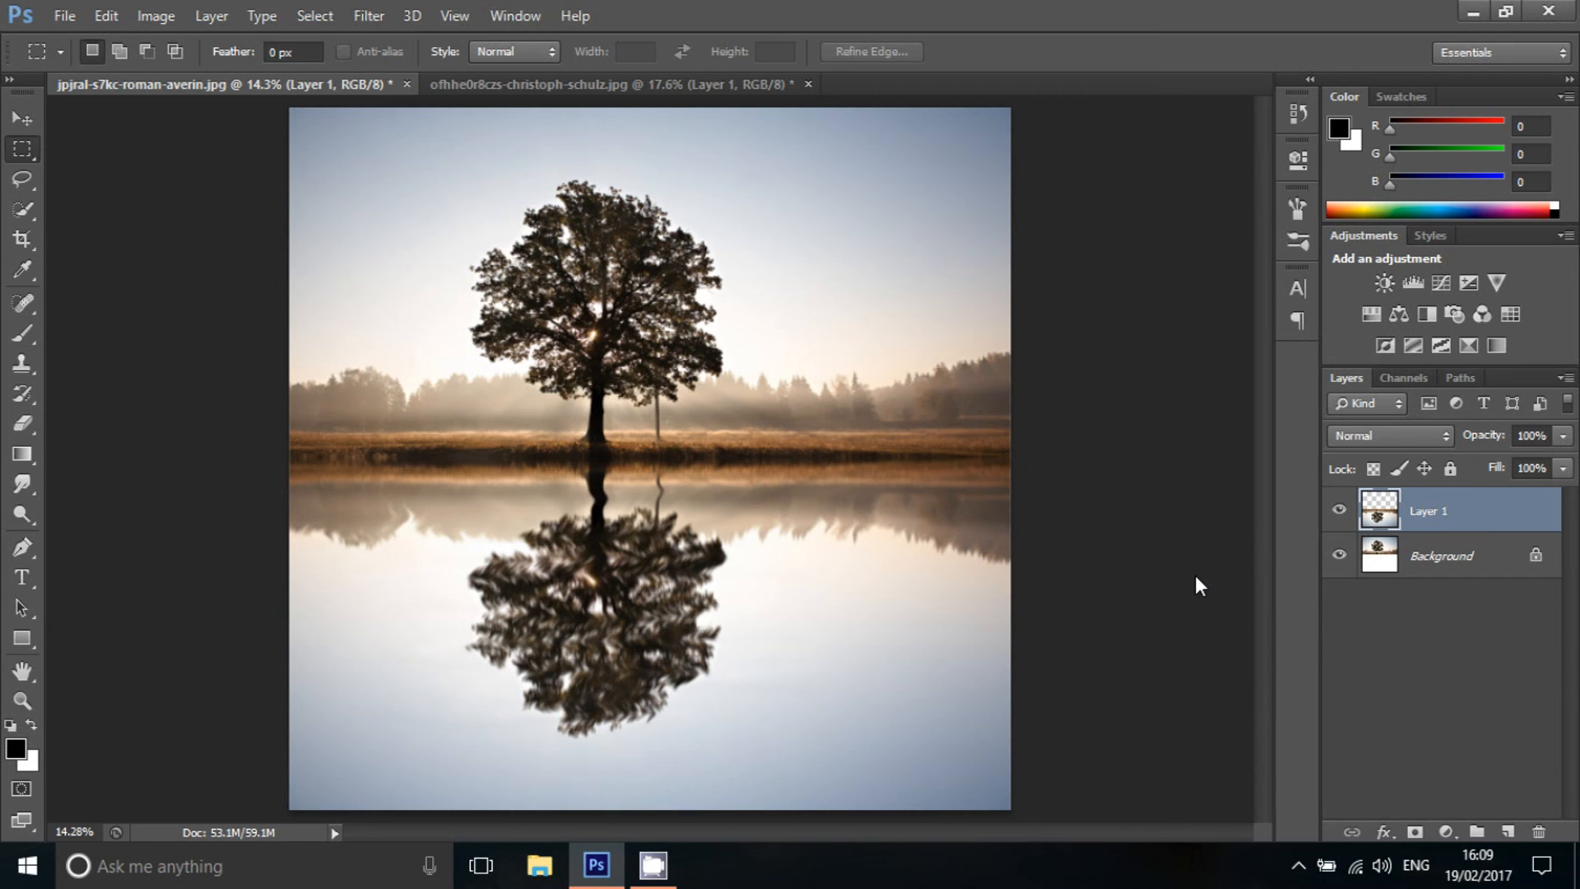
click(616, 84)
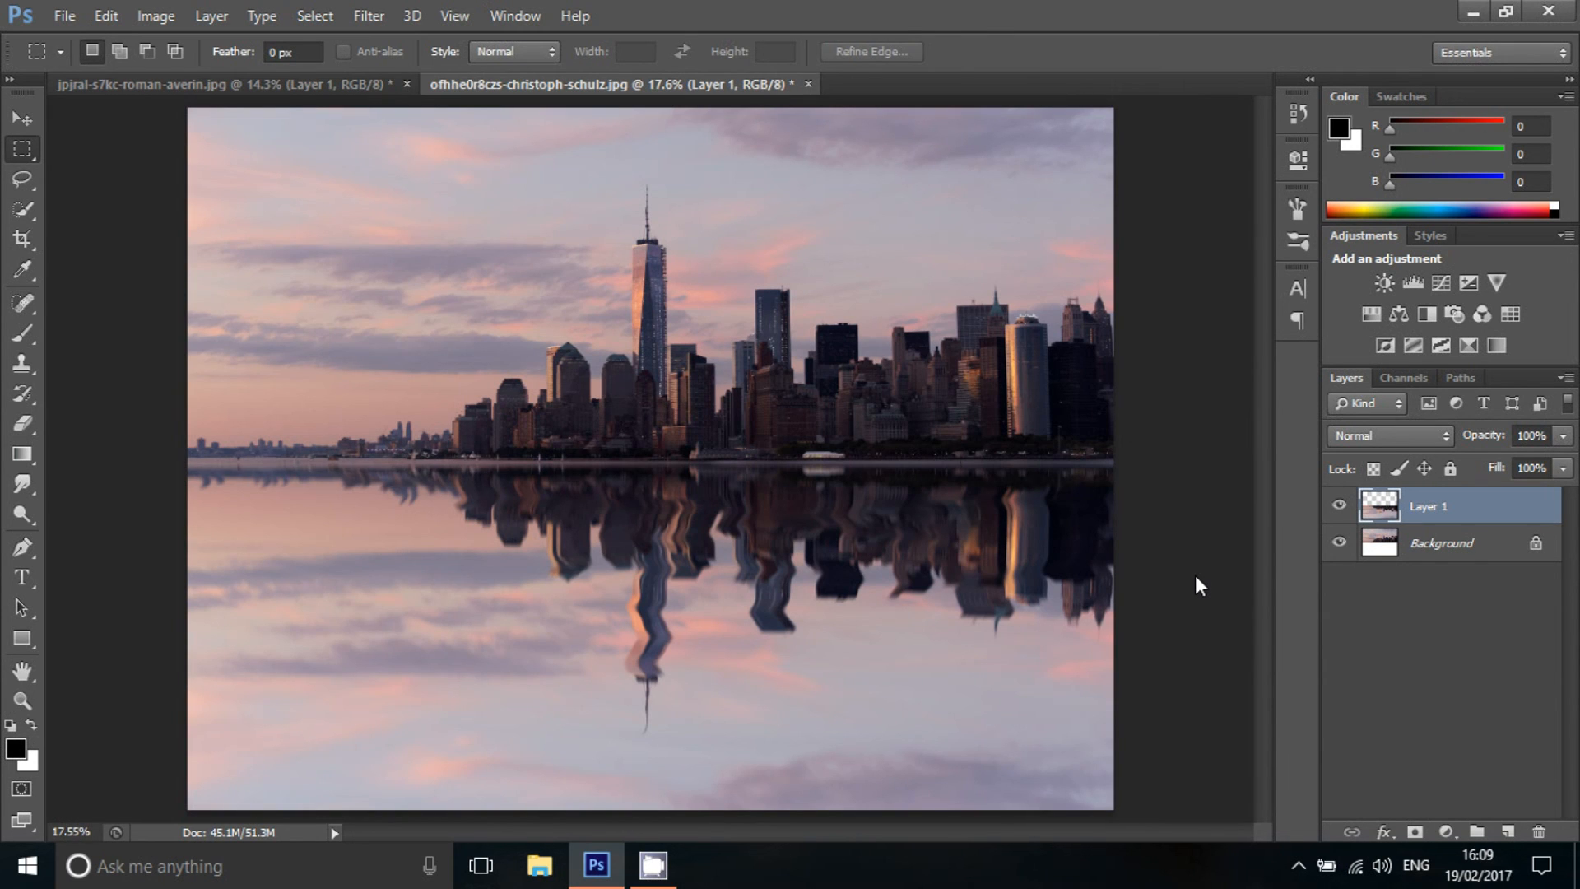